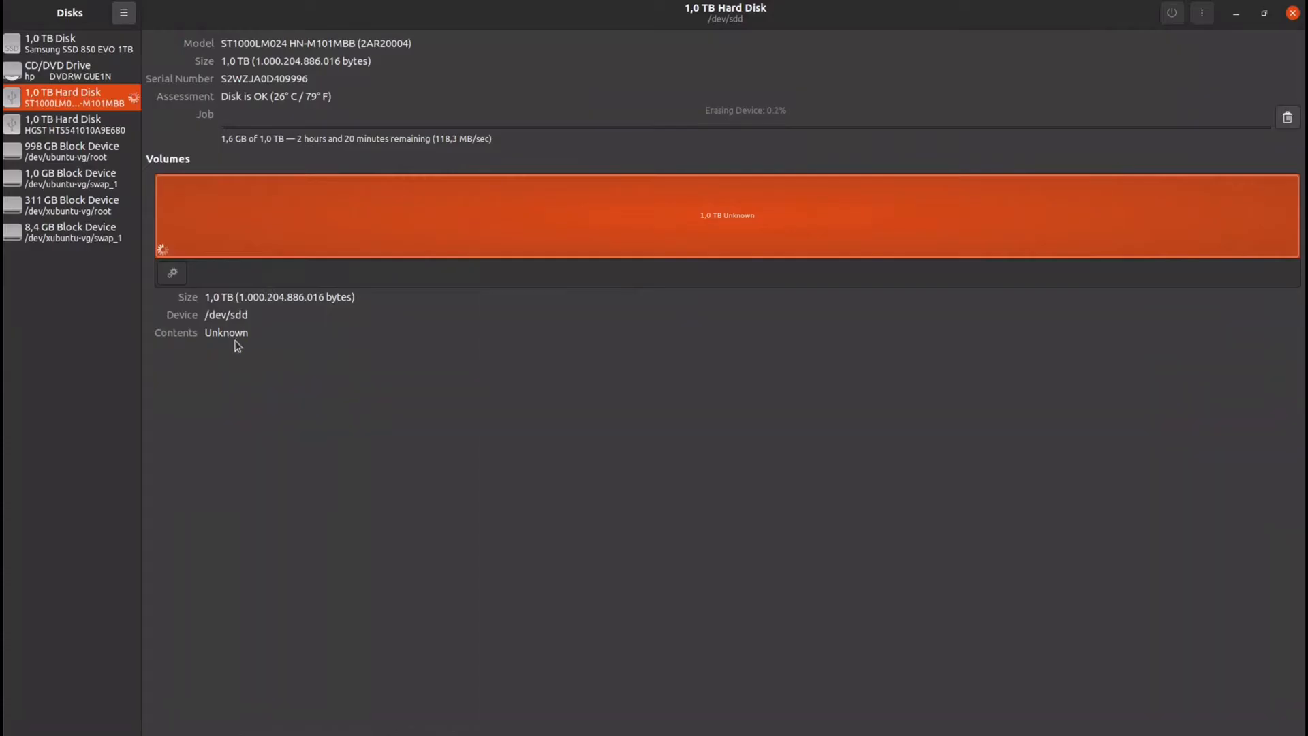
# Compare the HGST 1 TB disk (/dev/sdc) with the ST1000LM024 disk in the Disks sidebar
pyautogui.click(71, 124)
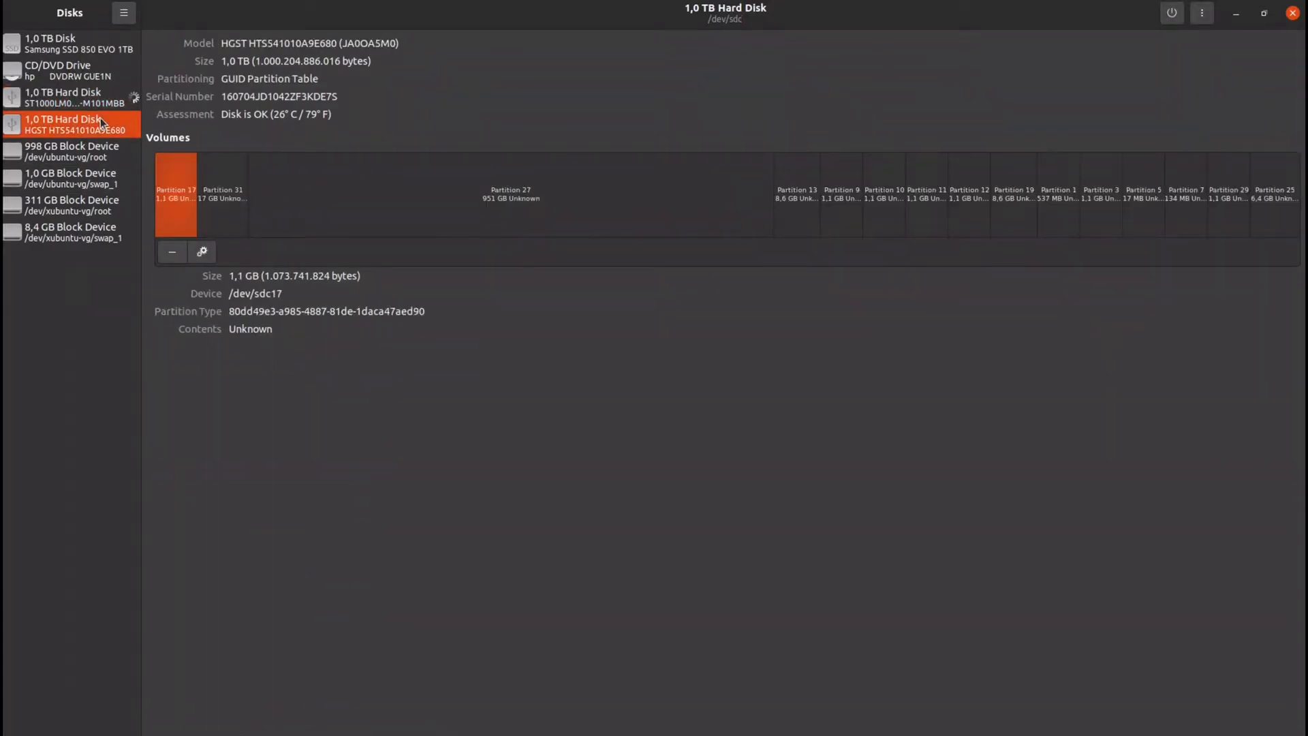
pyautogui.click(71, 98)
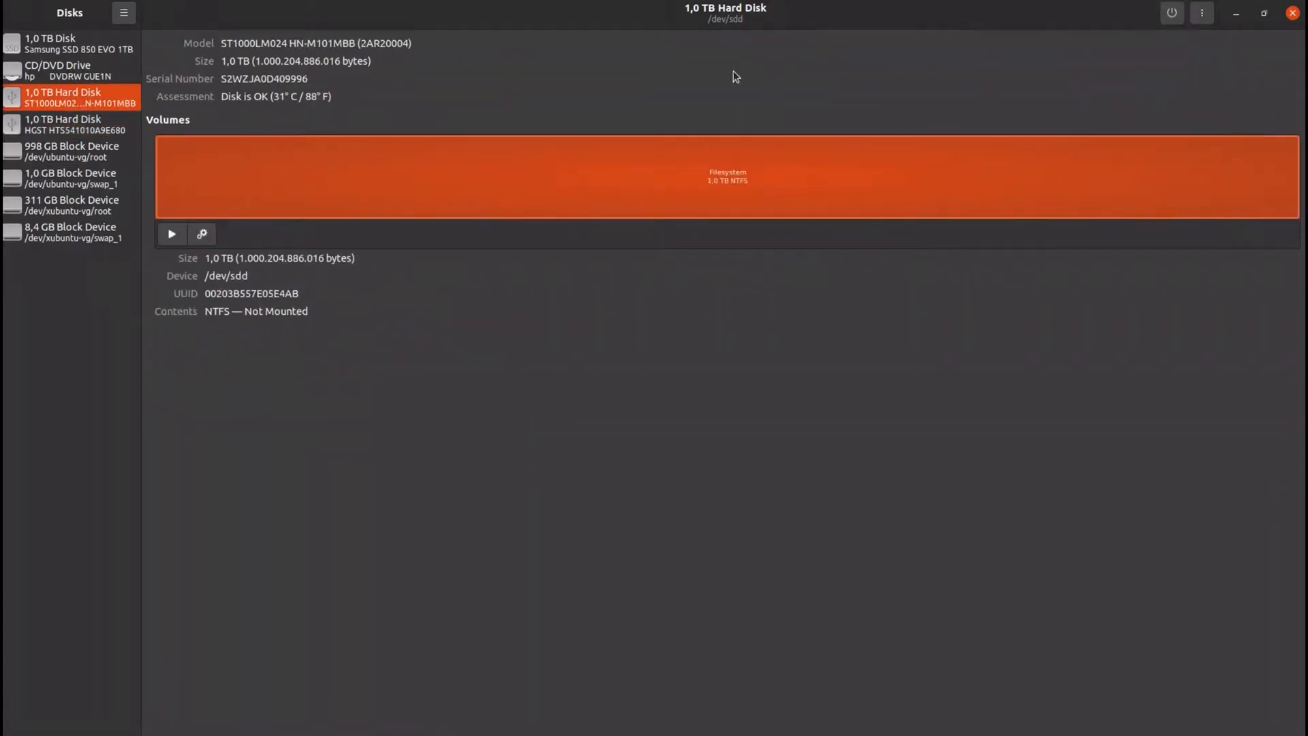
pyautogui.click(71, 123)
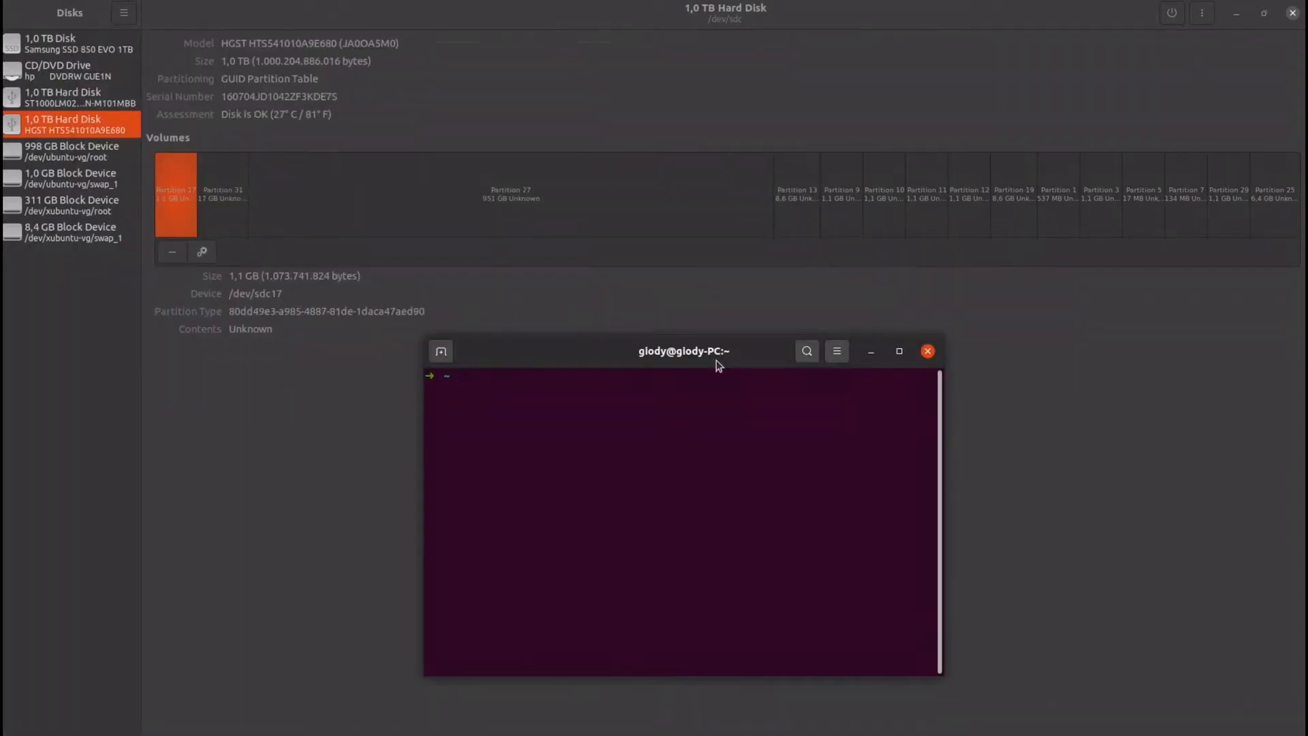
# Run sudo dd if=/dev/sdc of=/dev/sdd to copy the whole disk, reaching the password prompt
pyautogui.write('sudo dd if=/dev/sdc17 of=/dev/sdd')
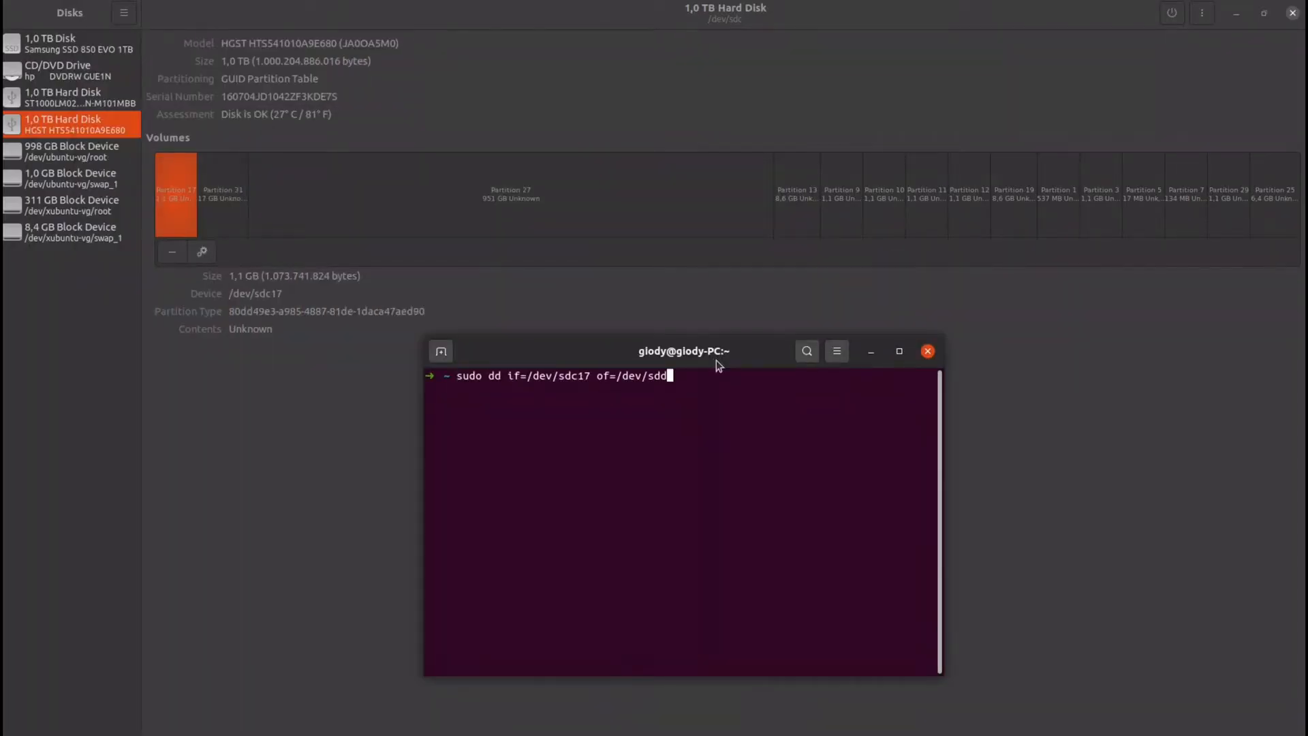
pyautogui.moveTo(627, 366)
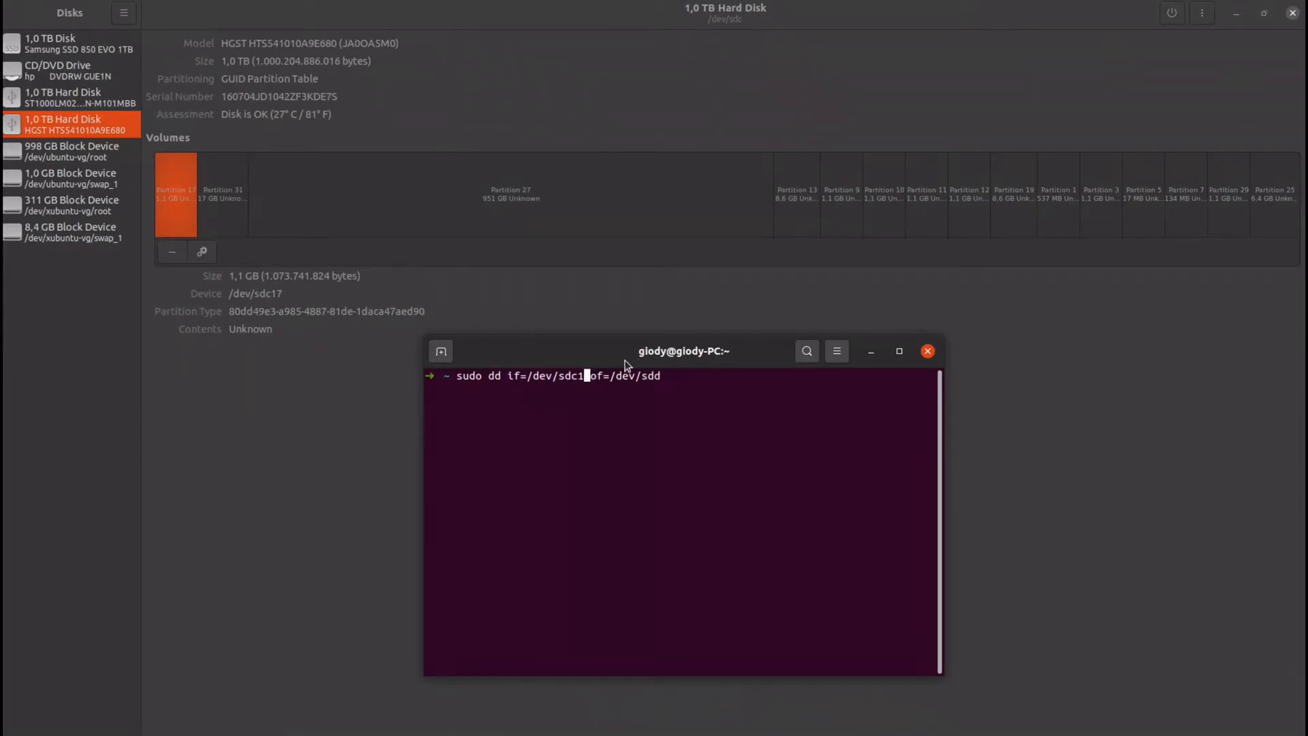
pyautogui.press('BackSpace')
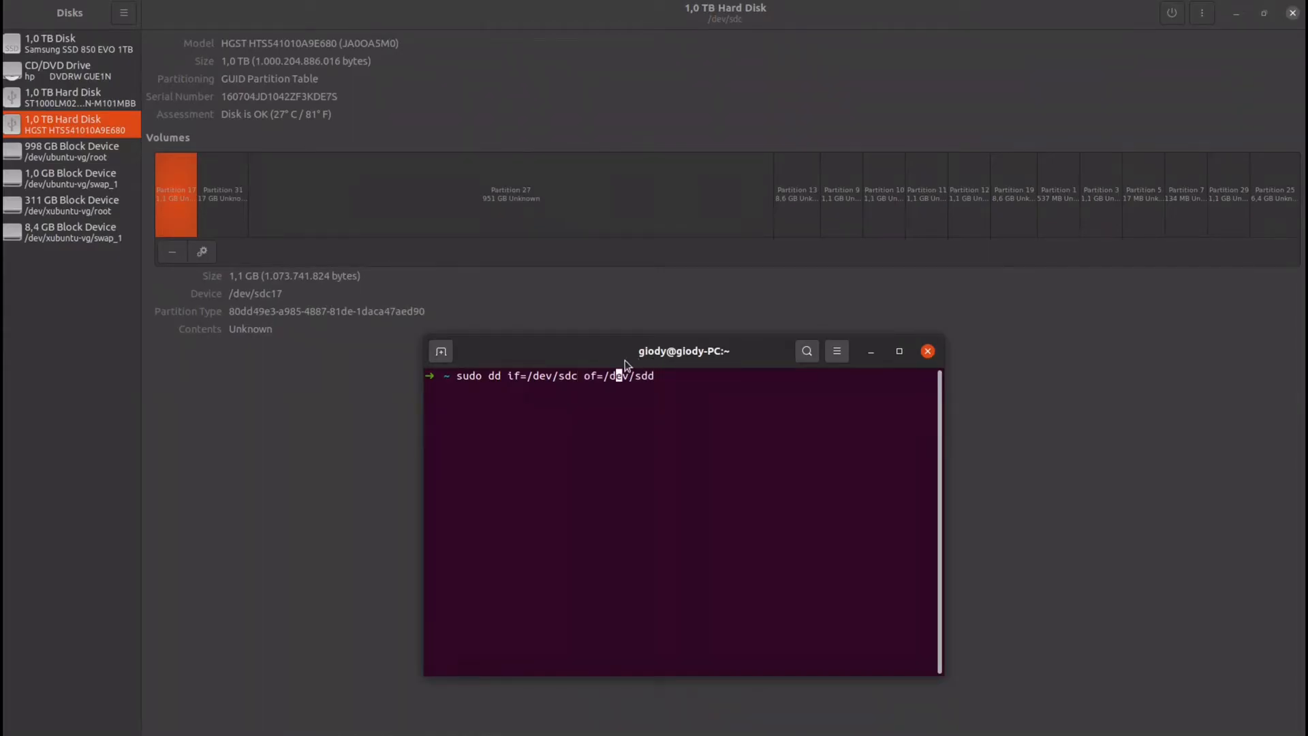
pyautogui.press('Return')
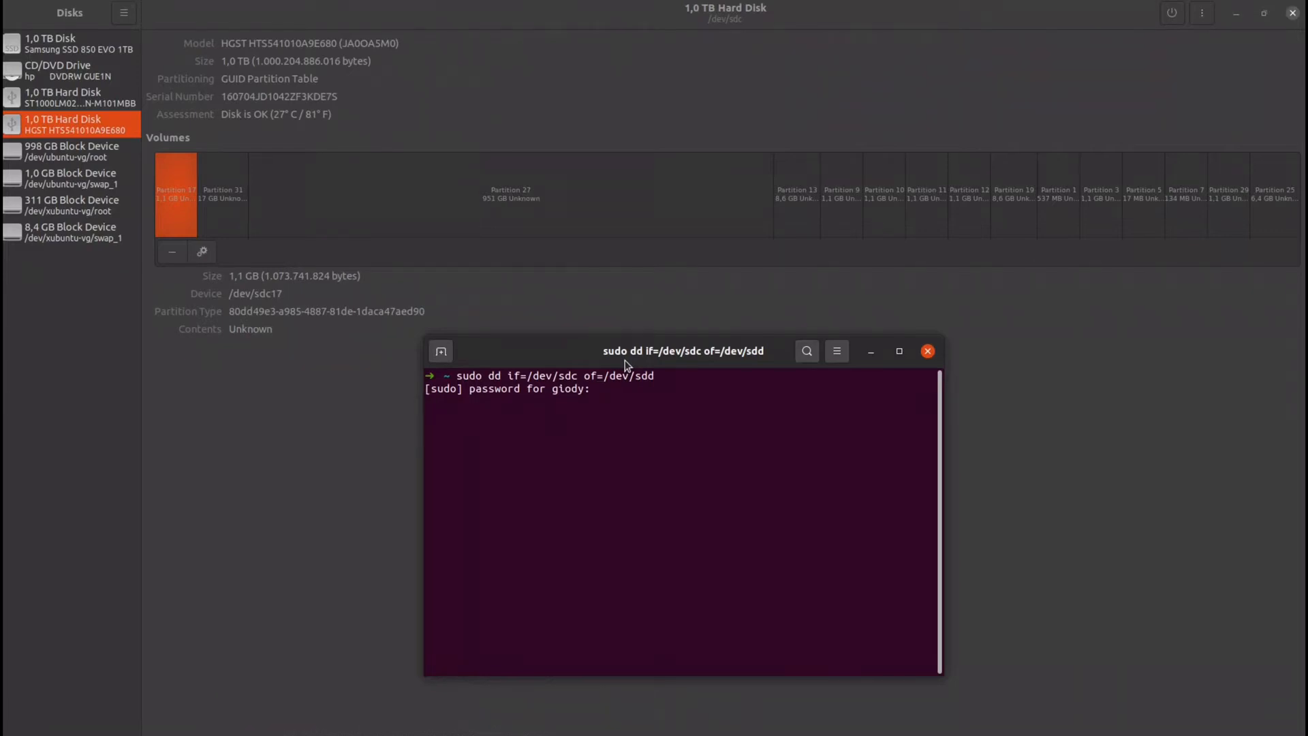
pyautogui.click(680, 400)
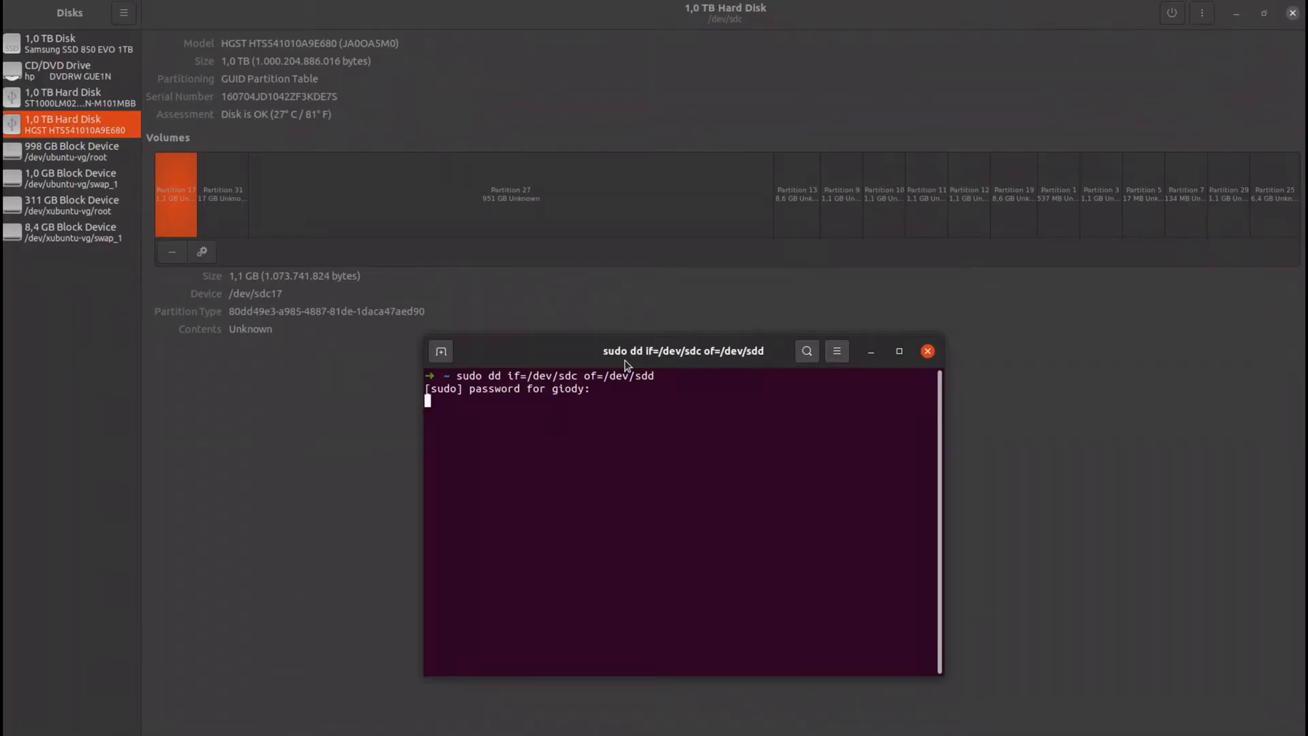
pyautogui.moveTo(661, 305)
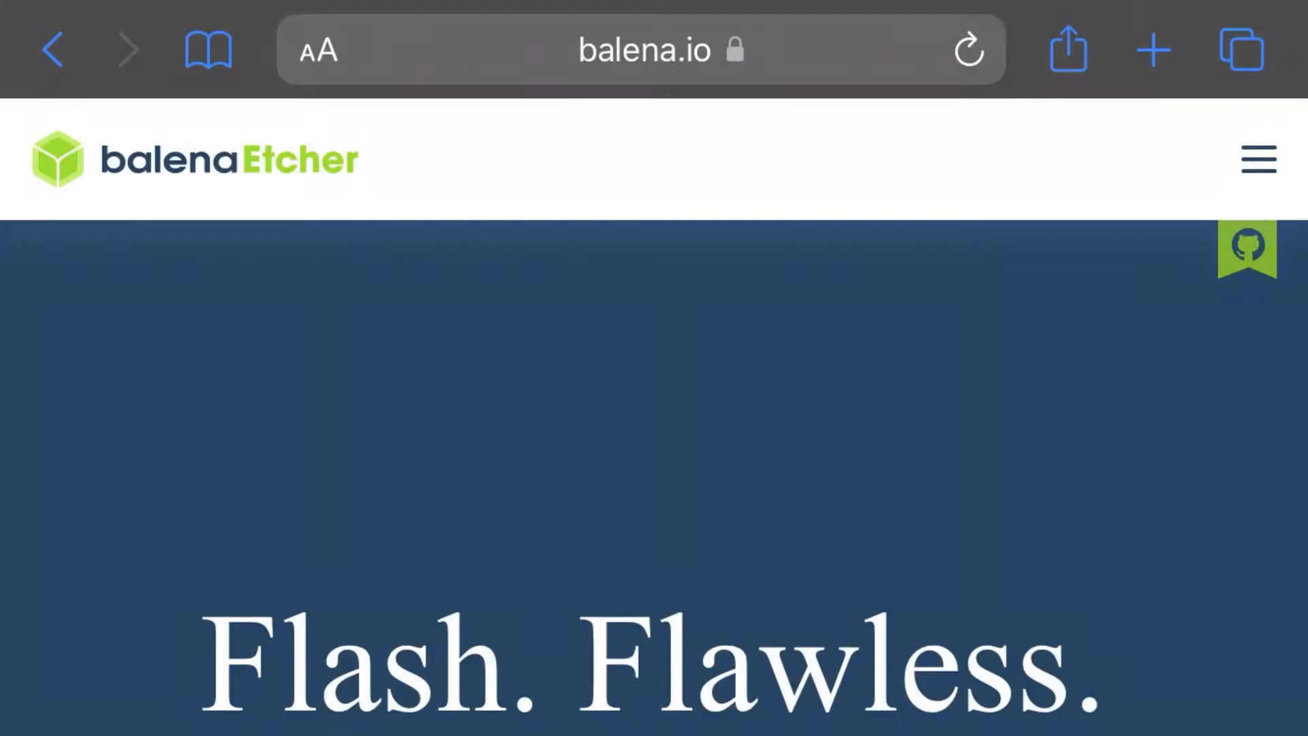
# Scroll balena.io down to the download assets table with Windows, macOS and Linux AppImage builds
pyautogui.scroll(-3)
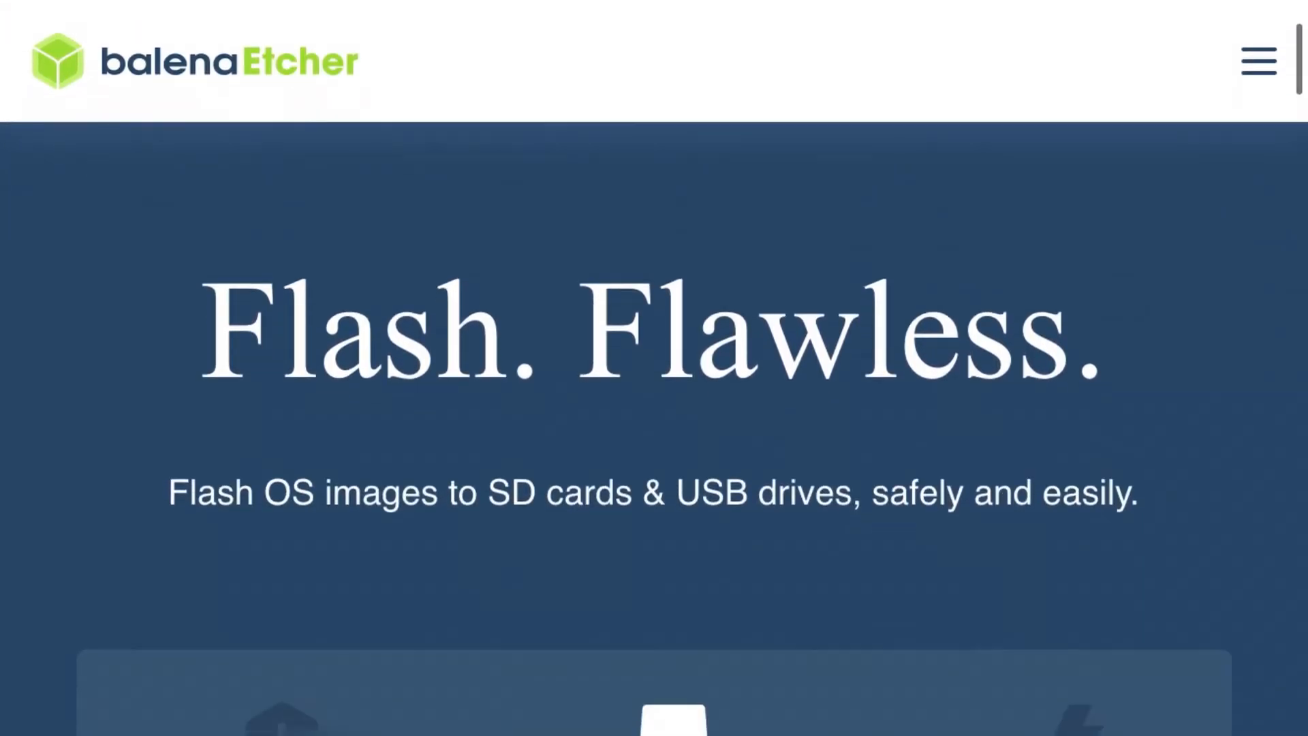
pyautogui.scroll(-3)
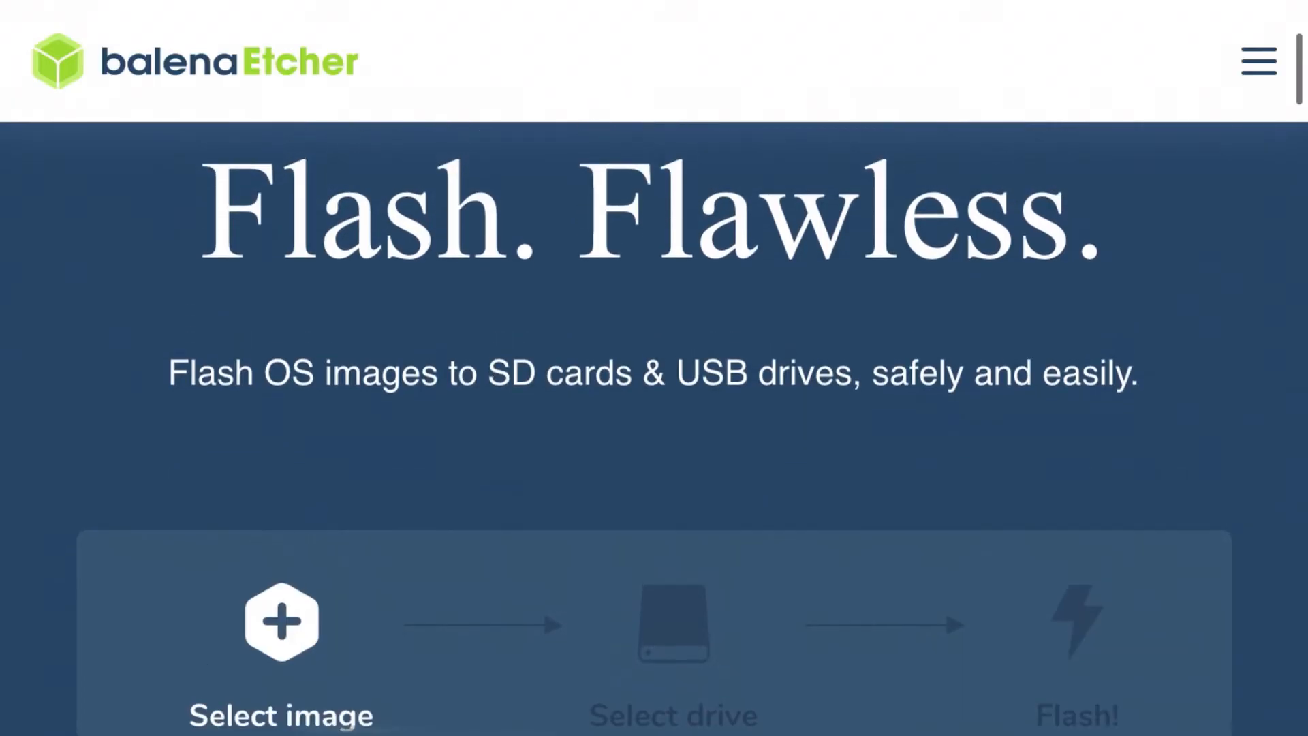
pyautogui.scroll(-3)
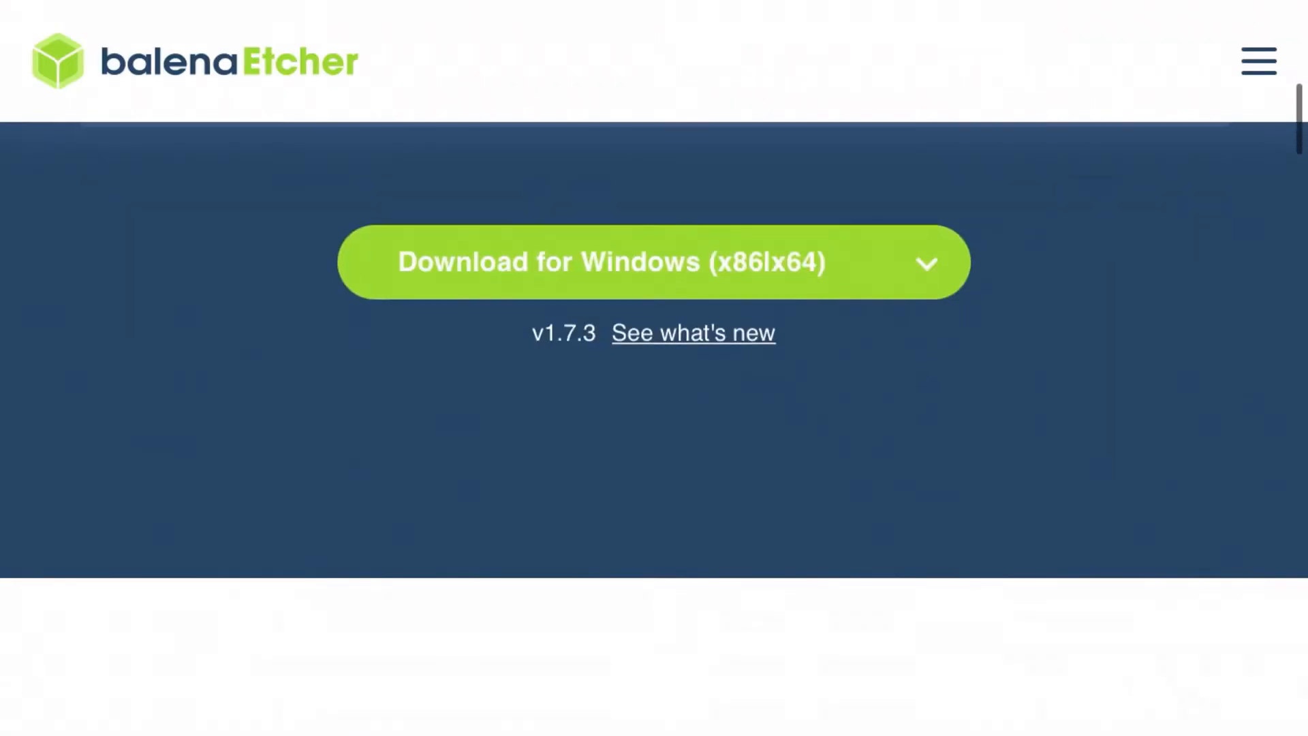
pyautogui.scroll(-3)
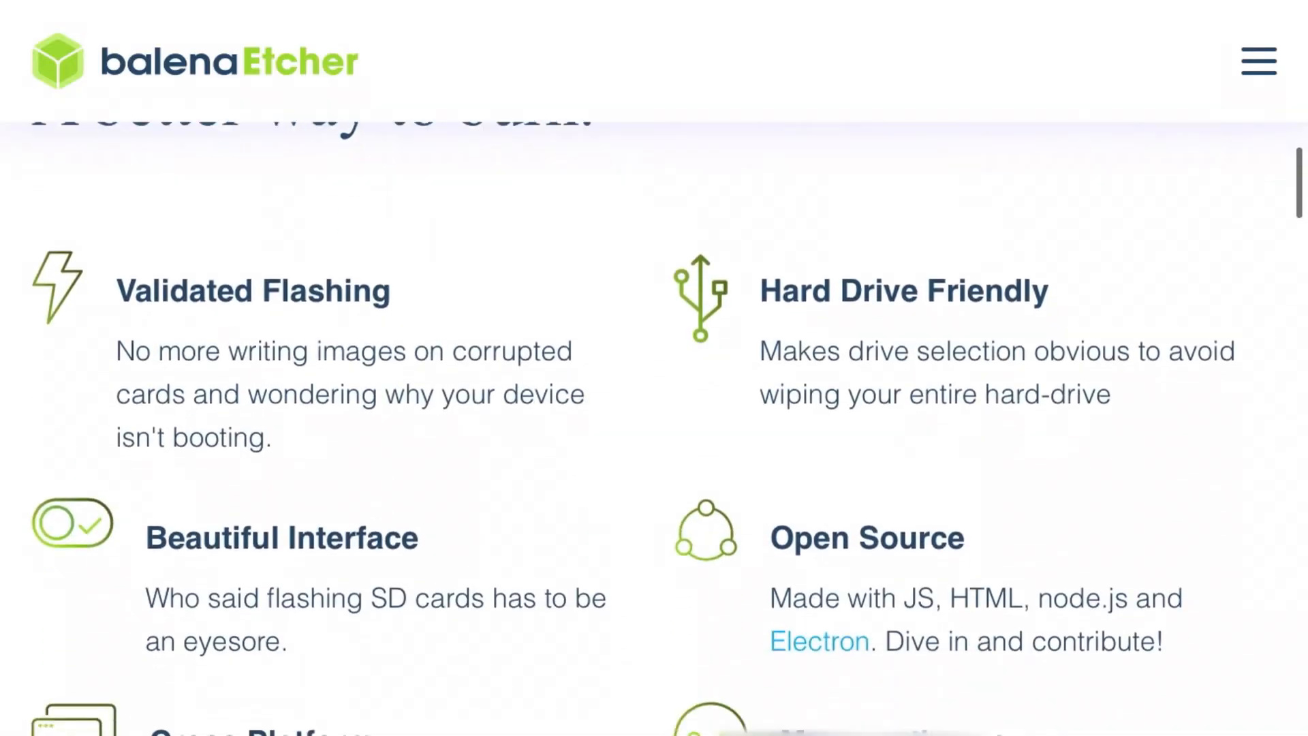
pyautogui.scroll(-3)
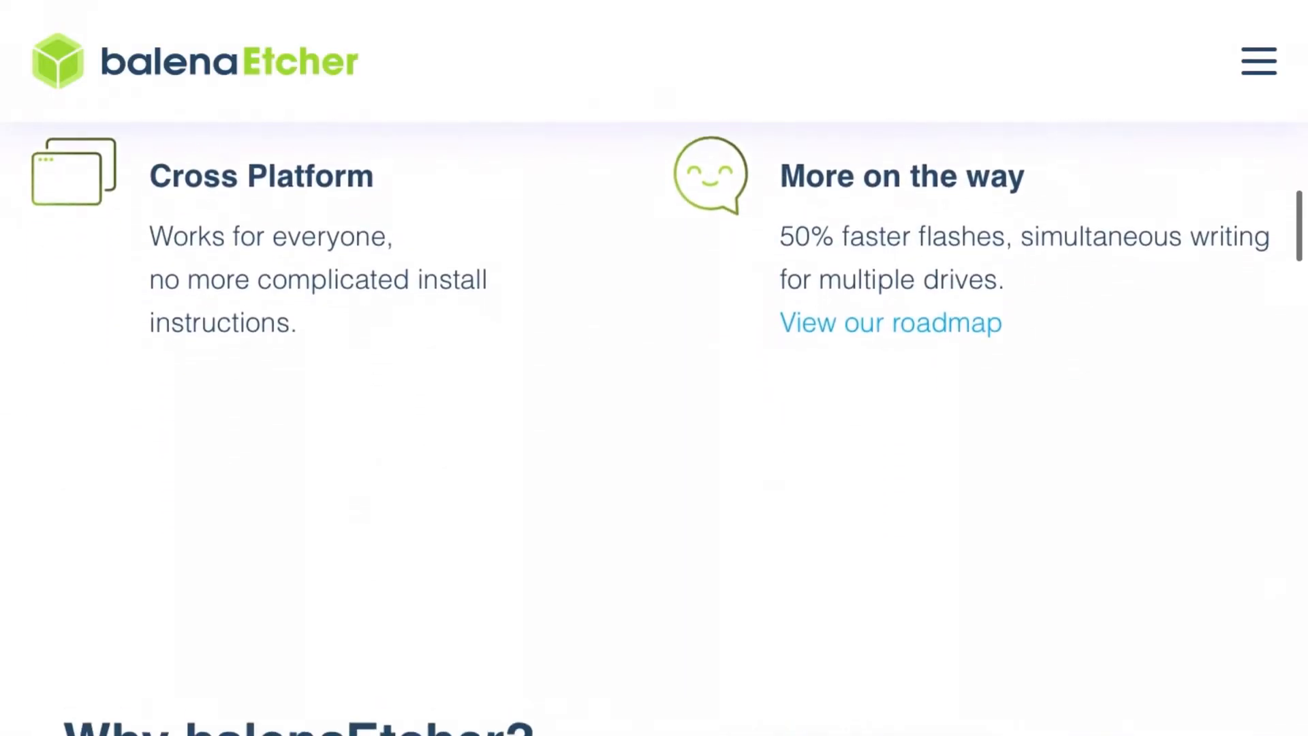
pyautogui.scroll(-3)
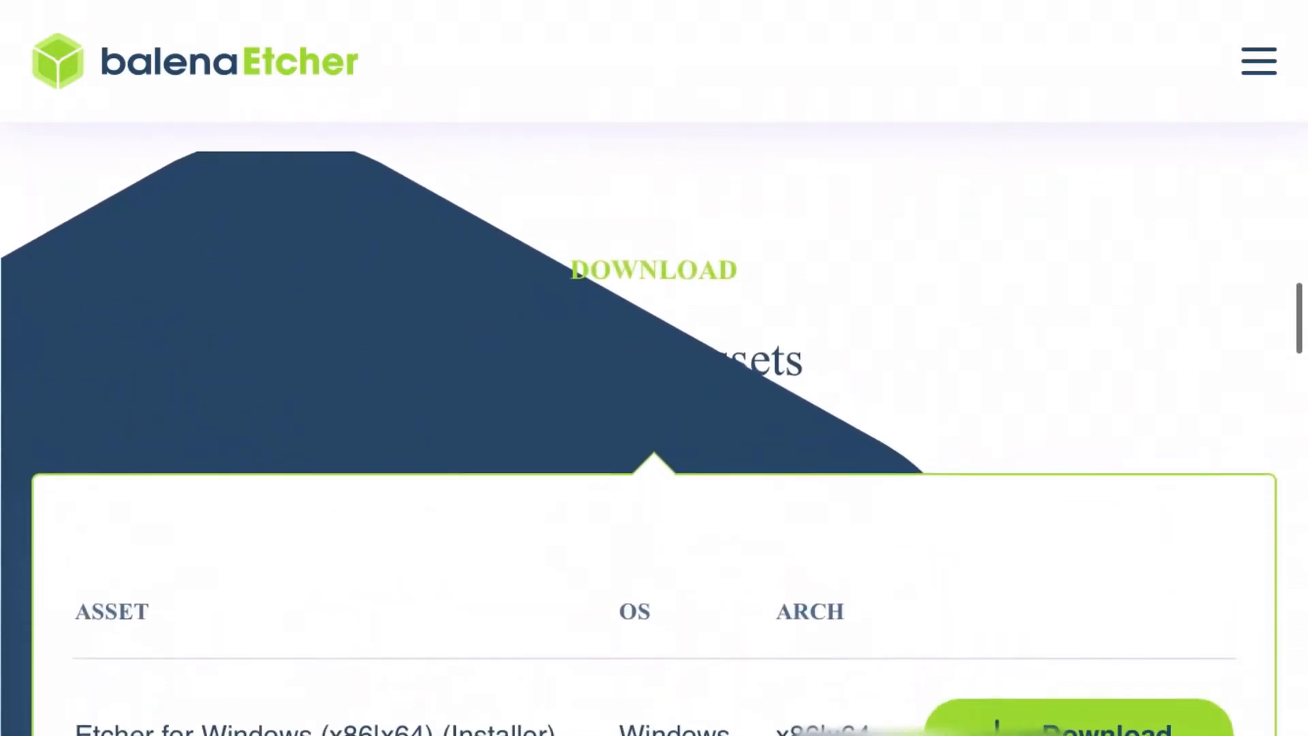
pyautogui.scroll(-3)
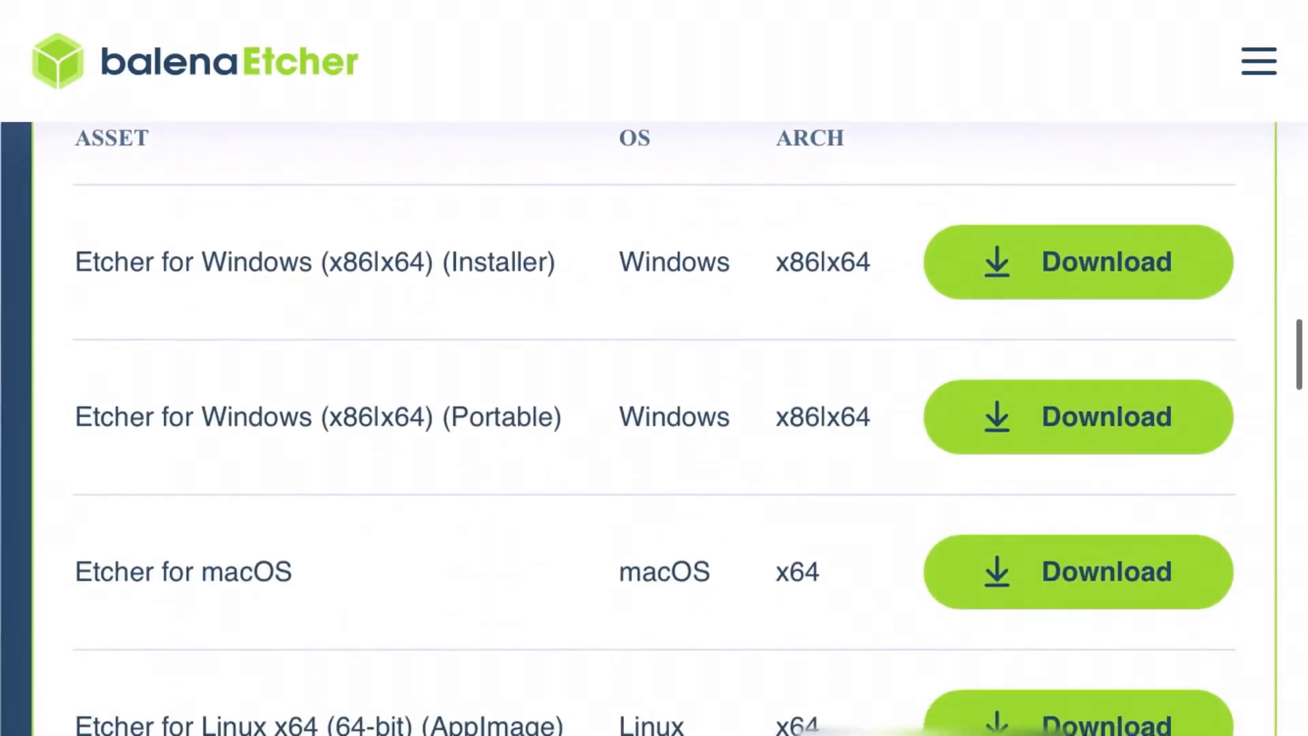
pyautogui.scroll(-3)
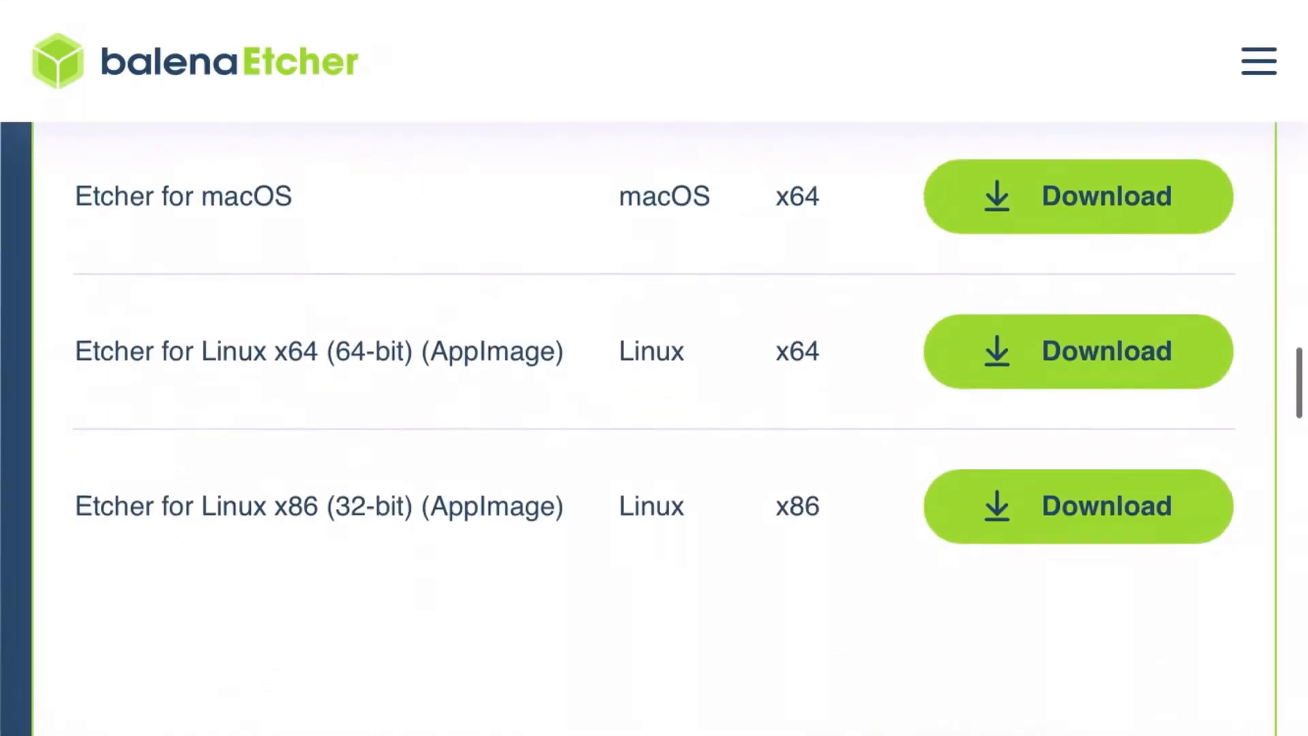
pyautogui.scroll(-3)
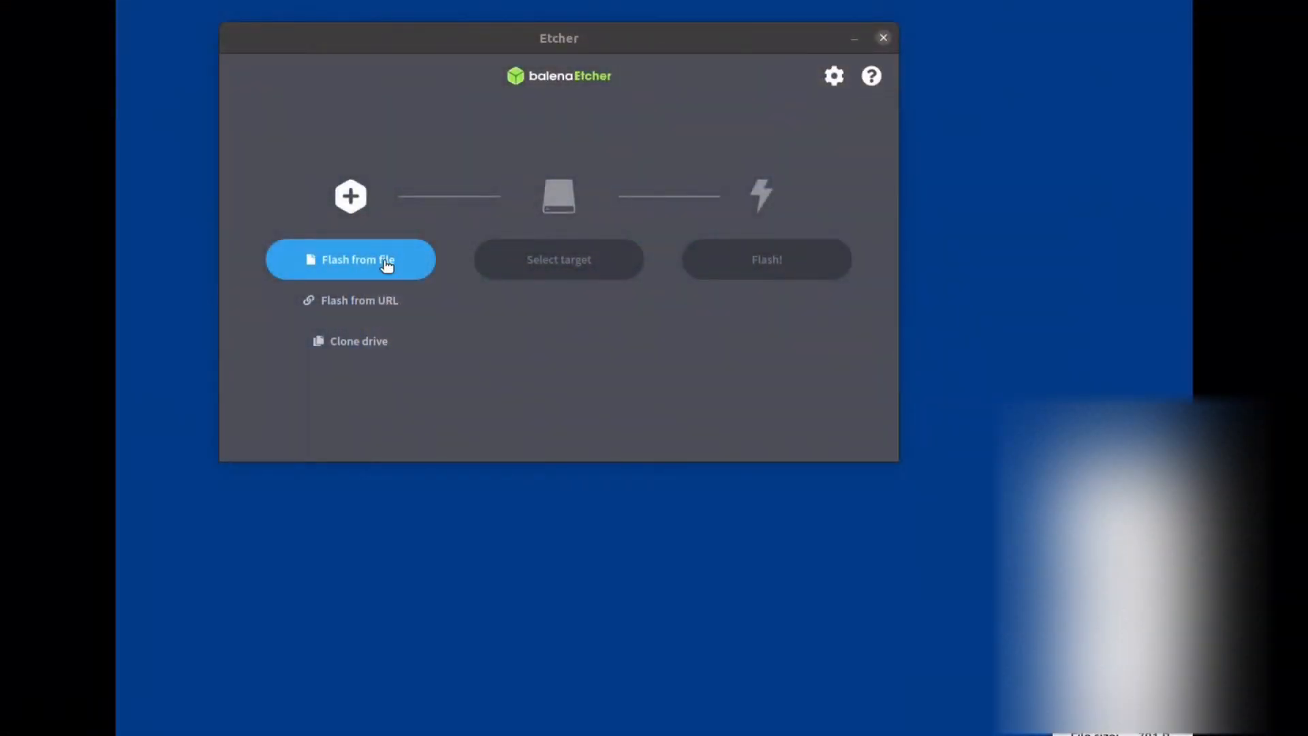
# Select ASMT HGST_HTS541010A9E680 (/dev/sdb) as the Clone drive source
pyautogui.click(351, 260)
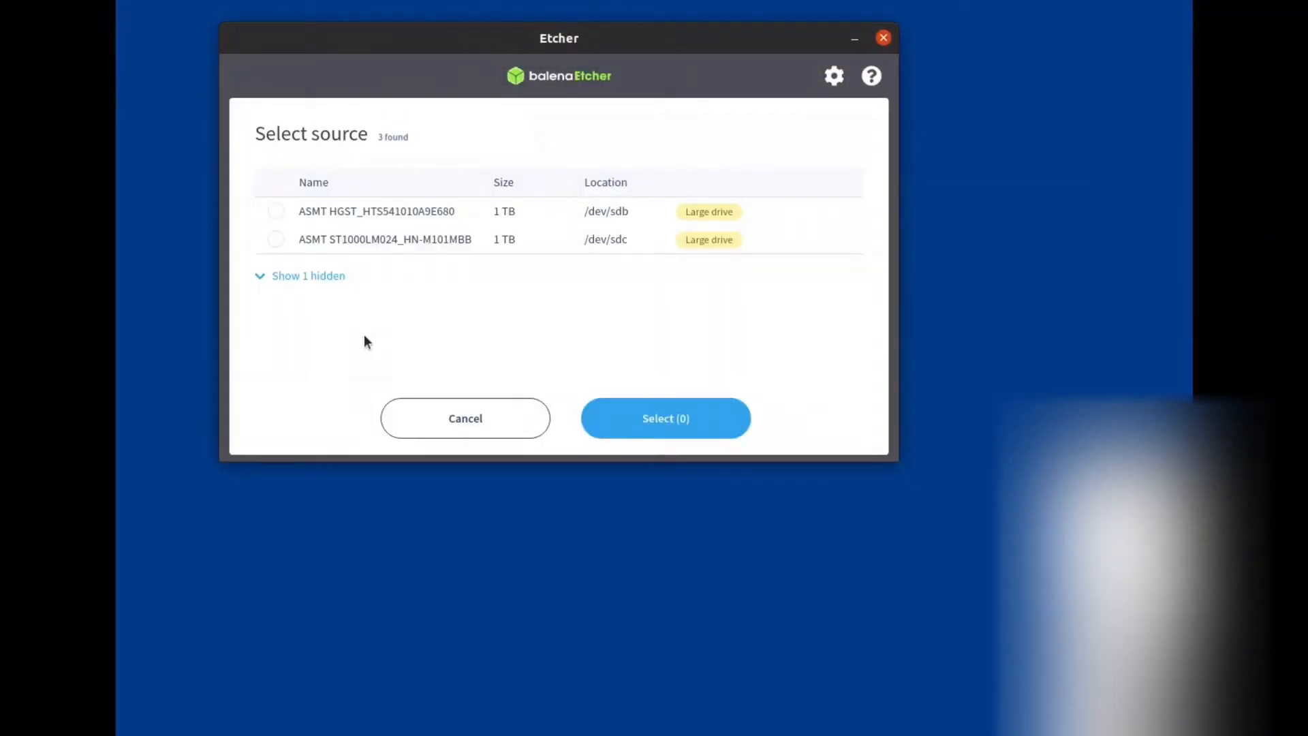
pyautogui.moveTo(434, 337)
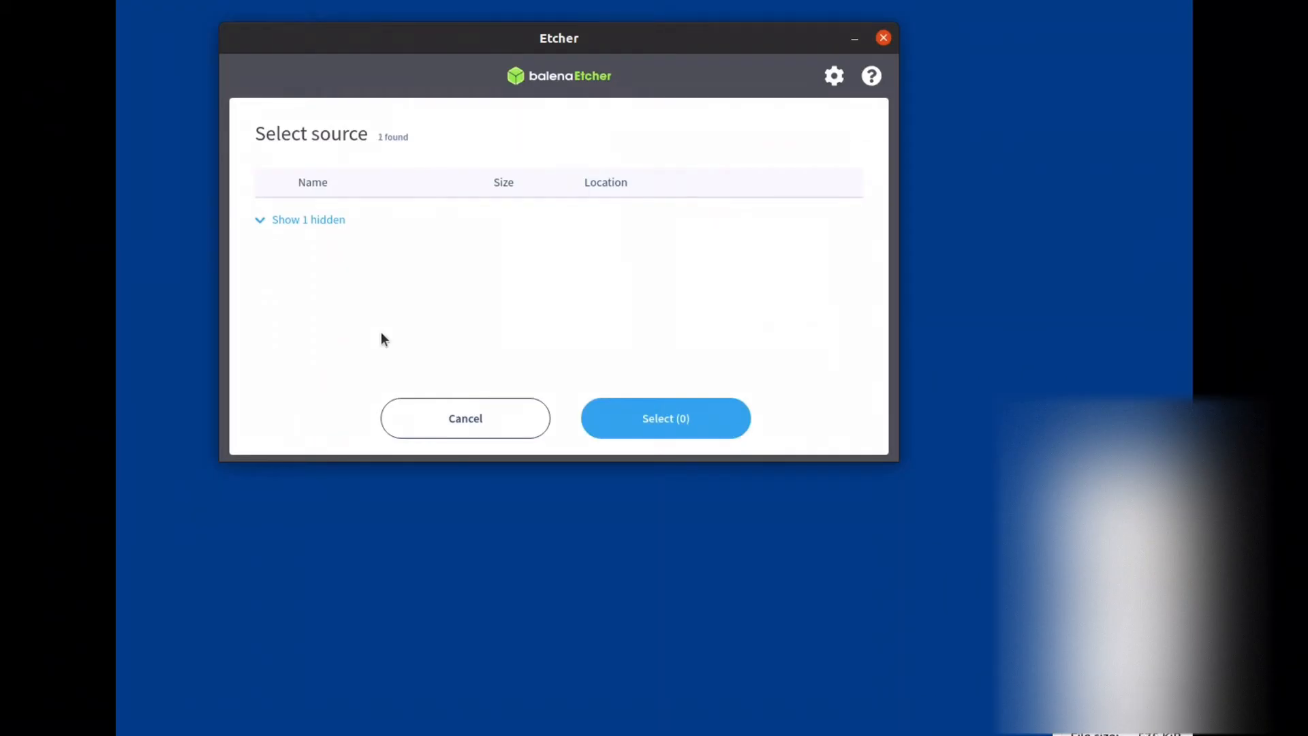
pyautogui.click(308, 220)
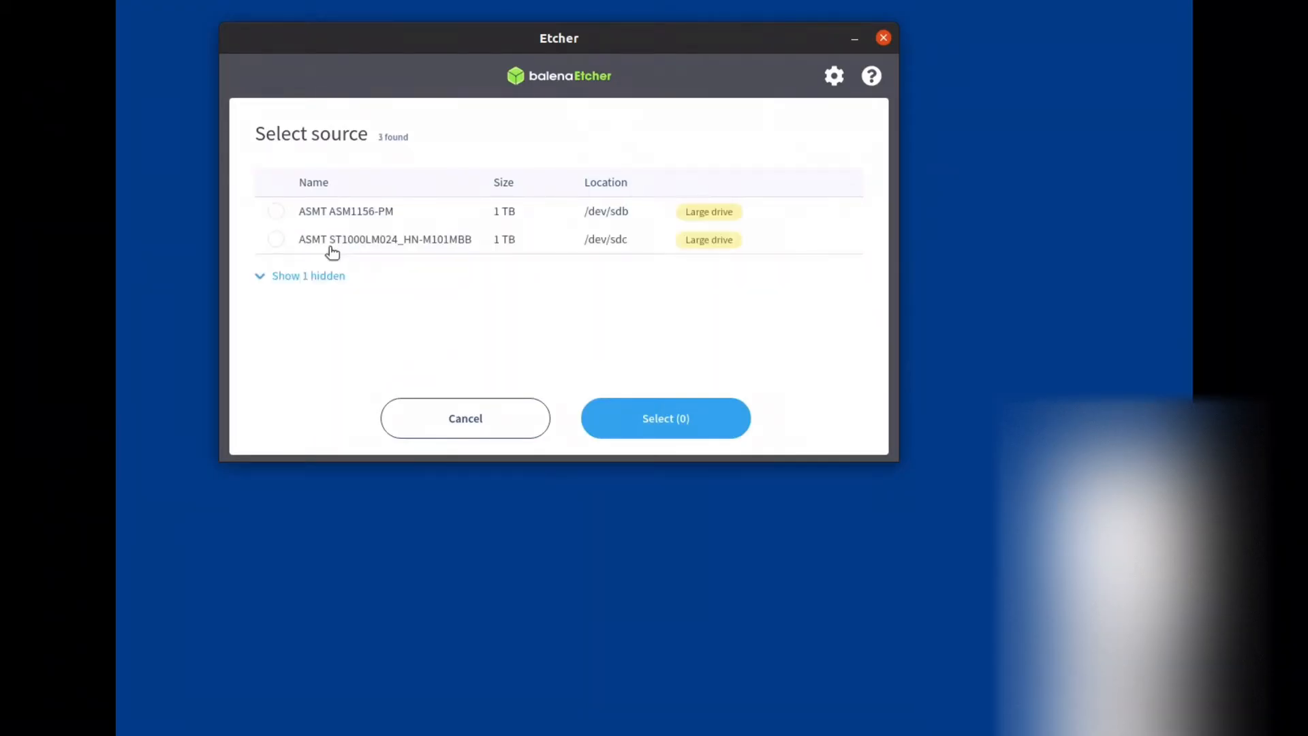
pyautogui.click(276, 211)
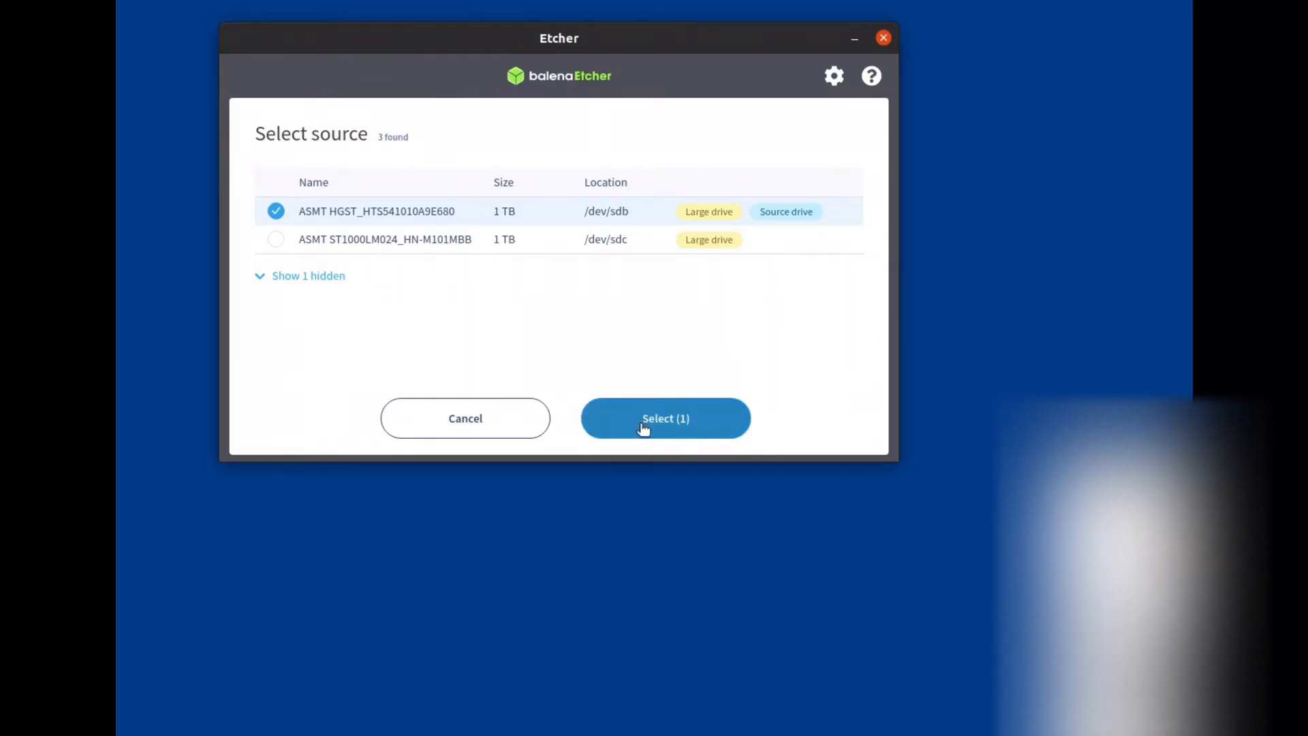
pyautogui.click(665, 417)
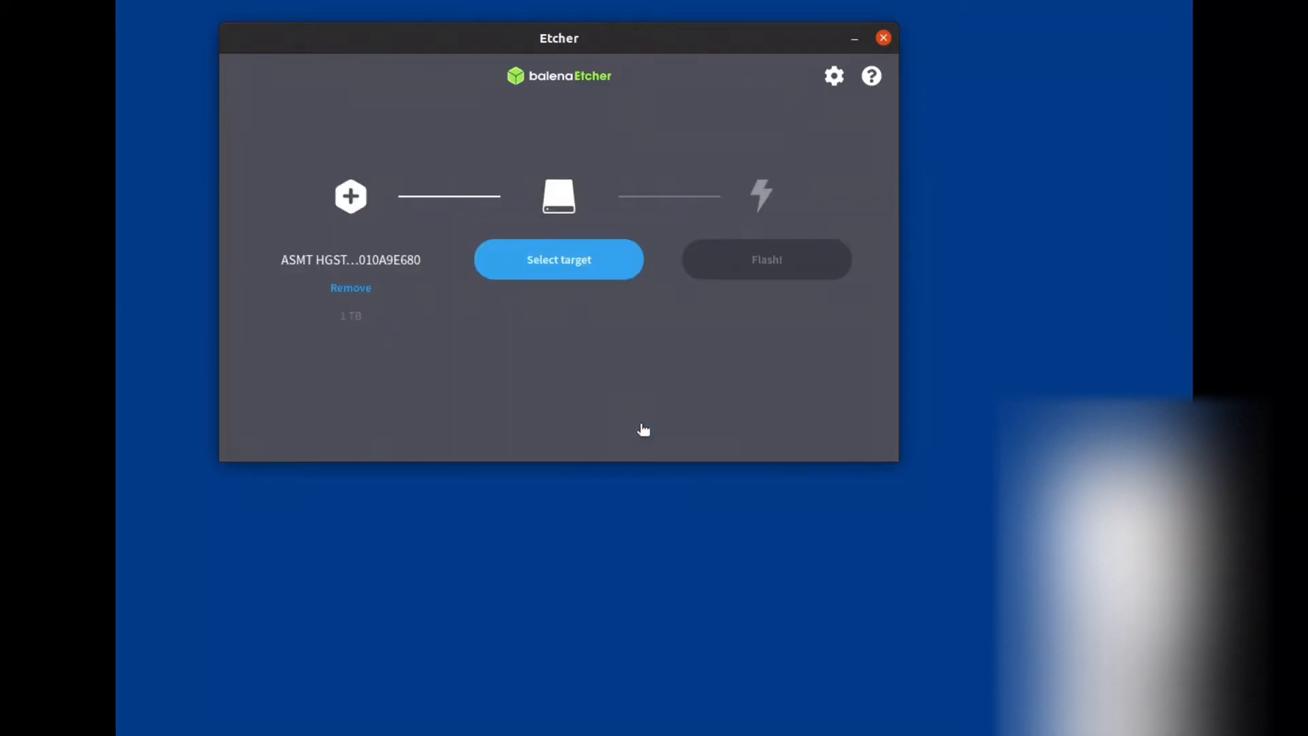
# Select ASMT ST1000LM024_HN-M101MBB (/dev/sdc) as the clone target
pyautogui.click(558, 260)
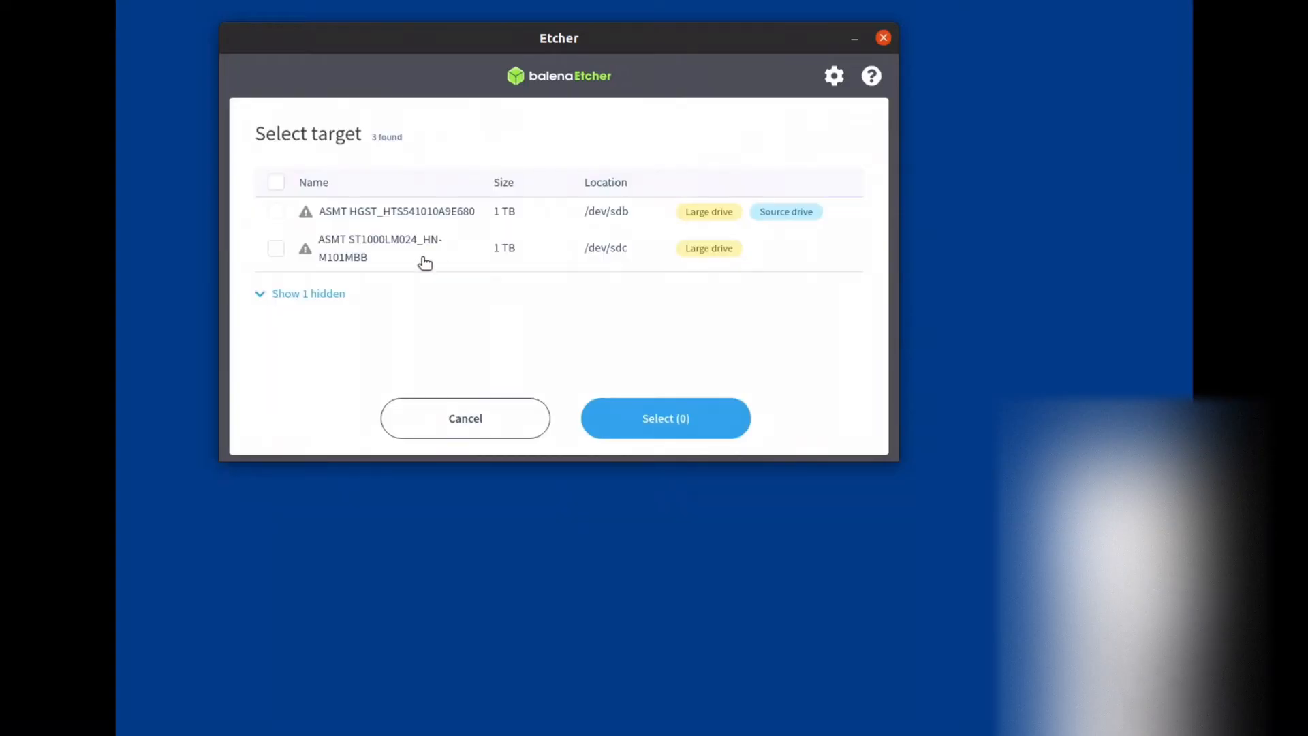
pyautogui.click(275, 248)
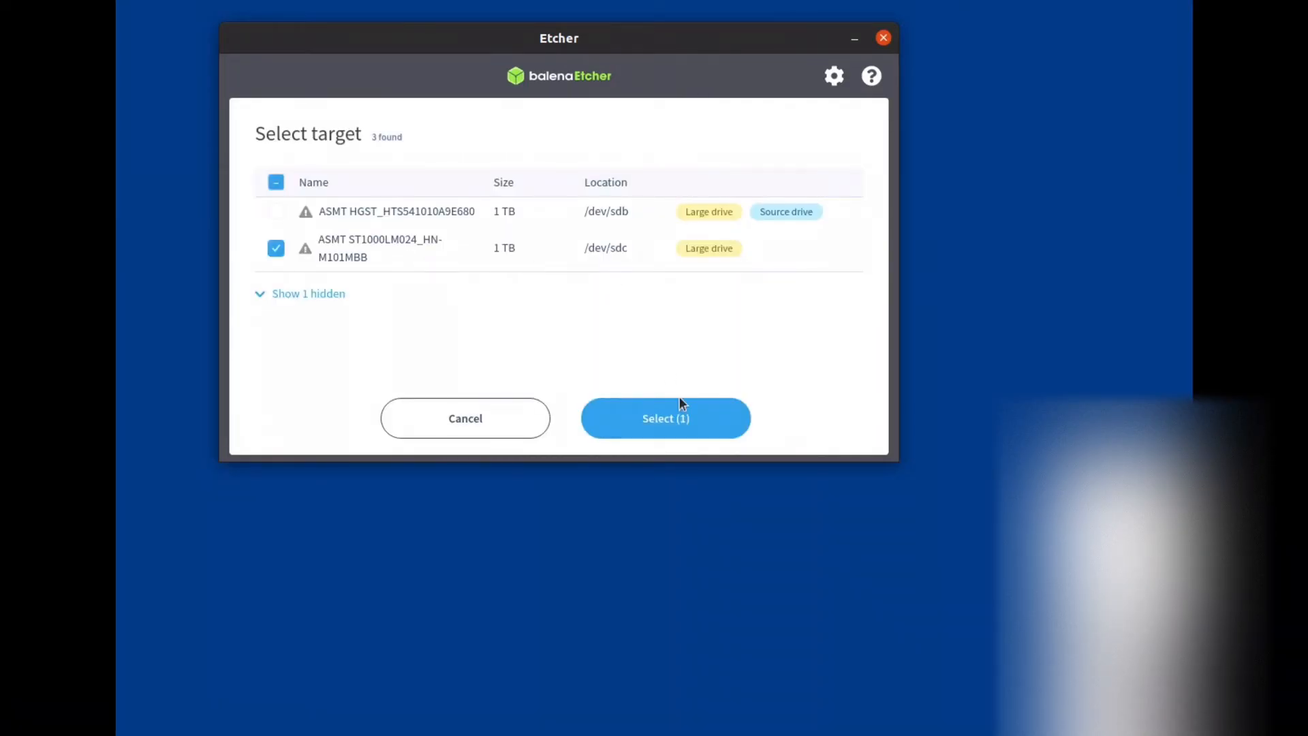
pyautogui.click(665, 418)
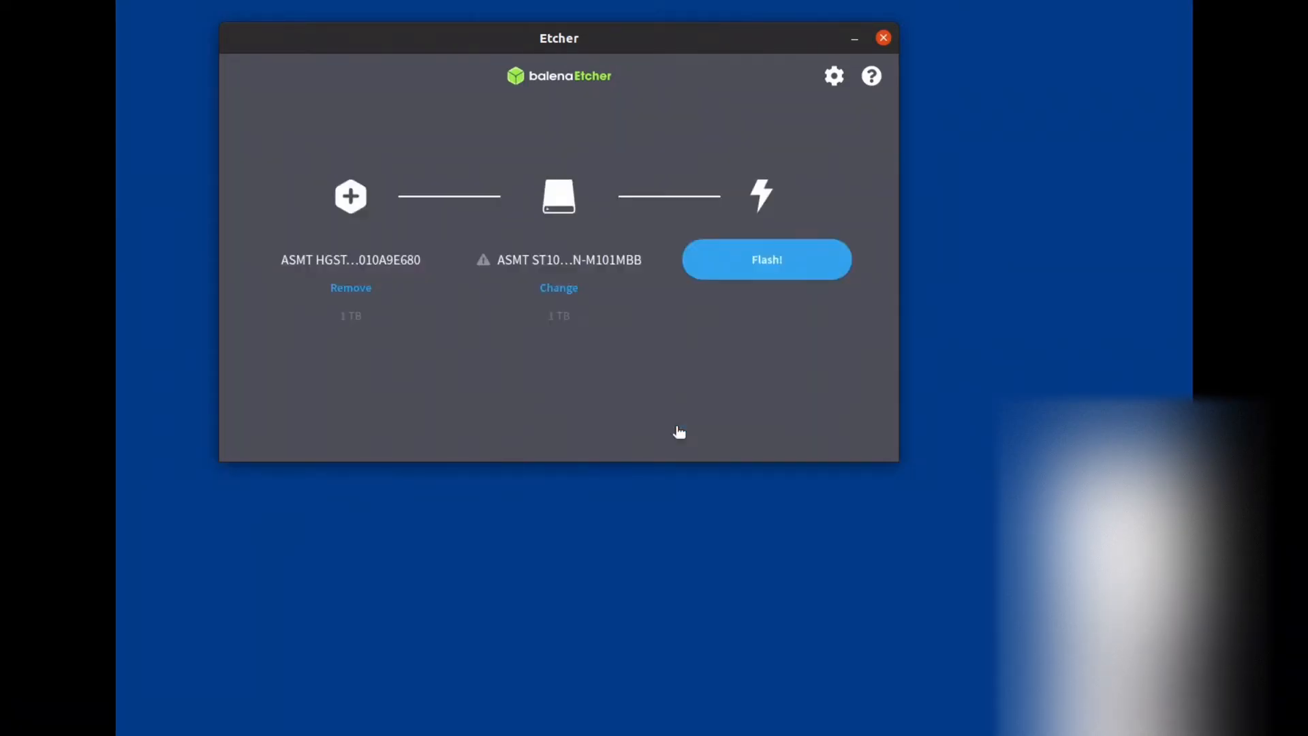
pyautogui.moveTo(766, 271)
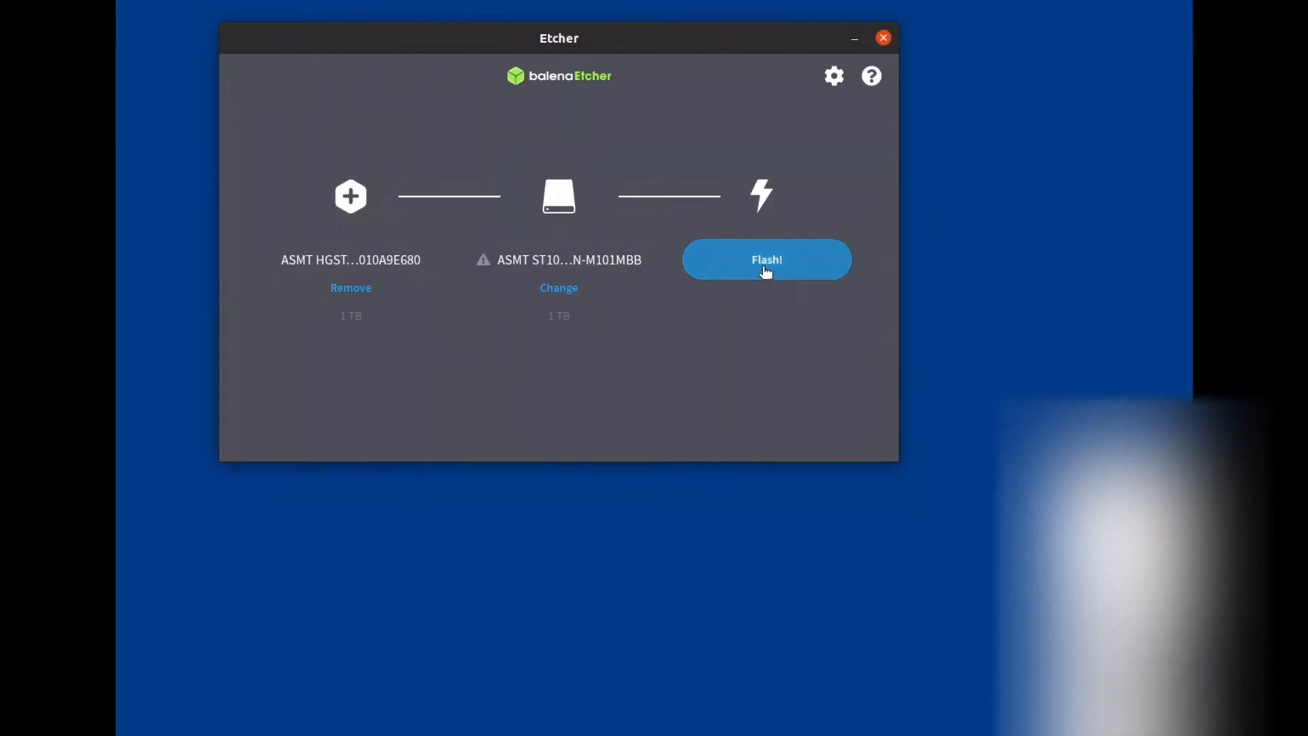
# Start the Flash and accept the large-drive erase warning
pyautogui.click(766, 259)
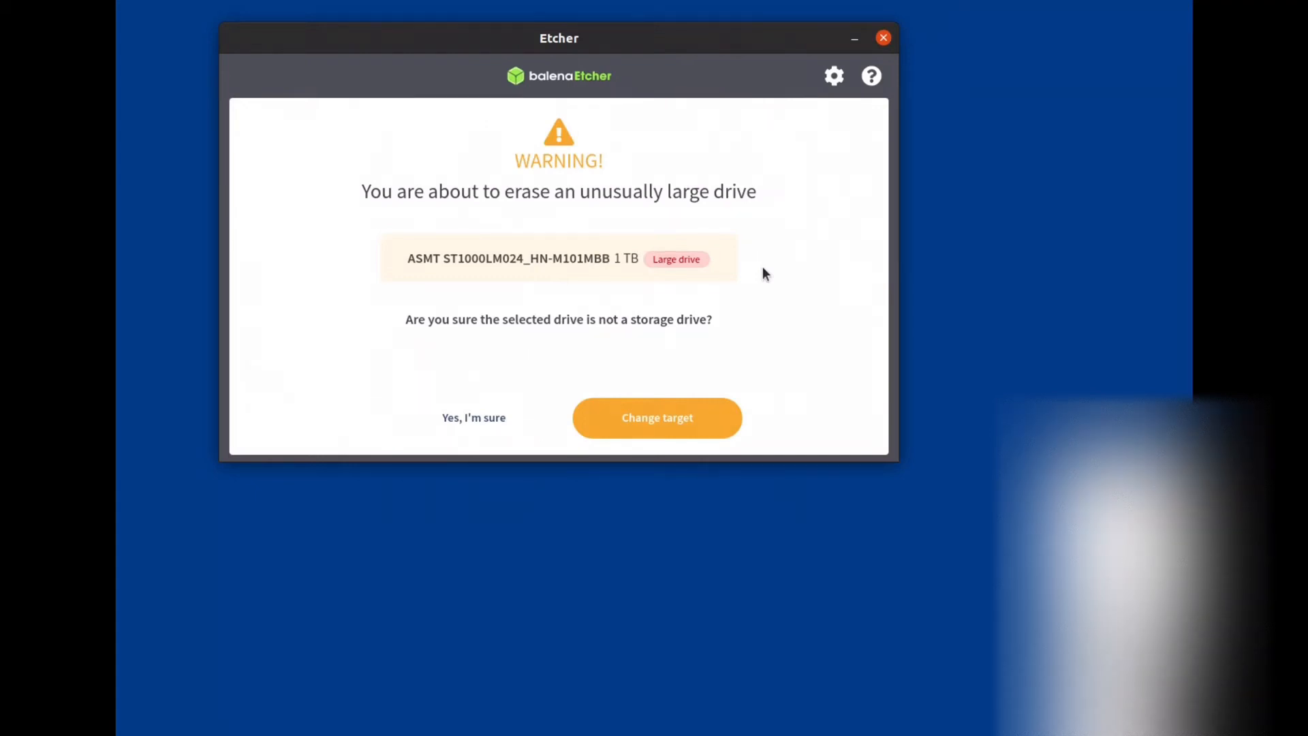
pyautogui.moveTo(453, 423)
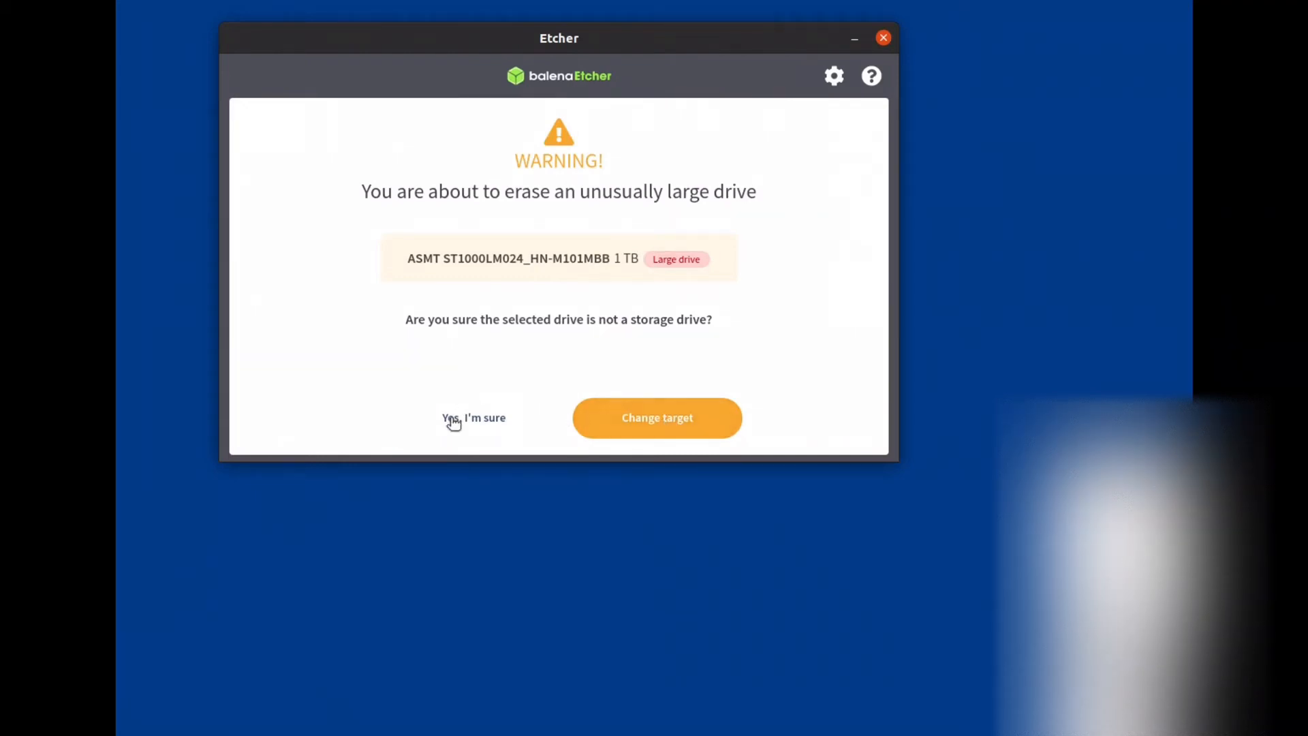
pyautogui.click(473, 417)
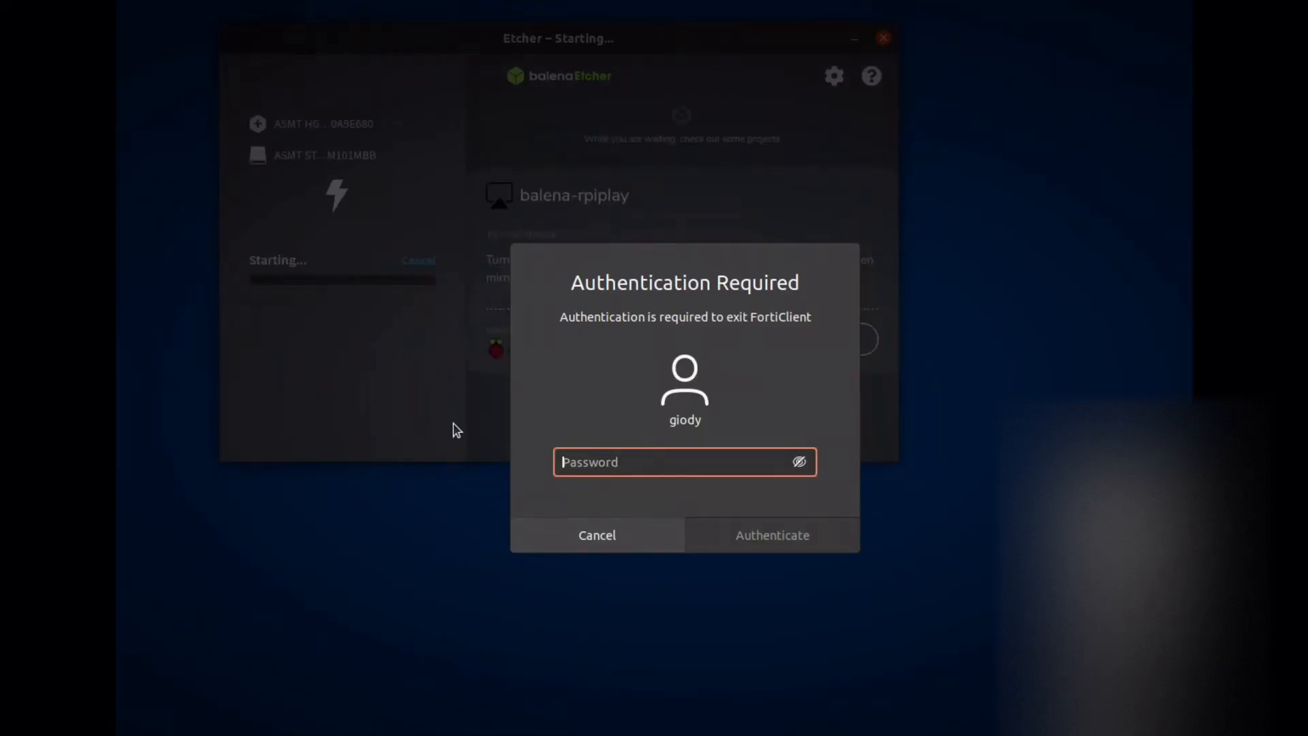
# Enter the administrator password and authenticate so flashing starts at 0%
pyautogui.write('password')
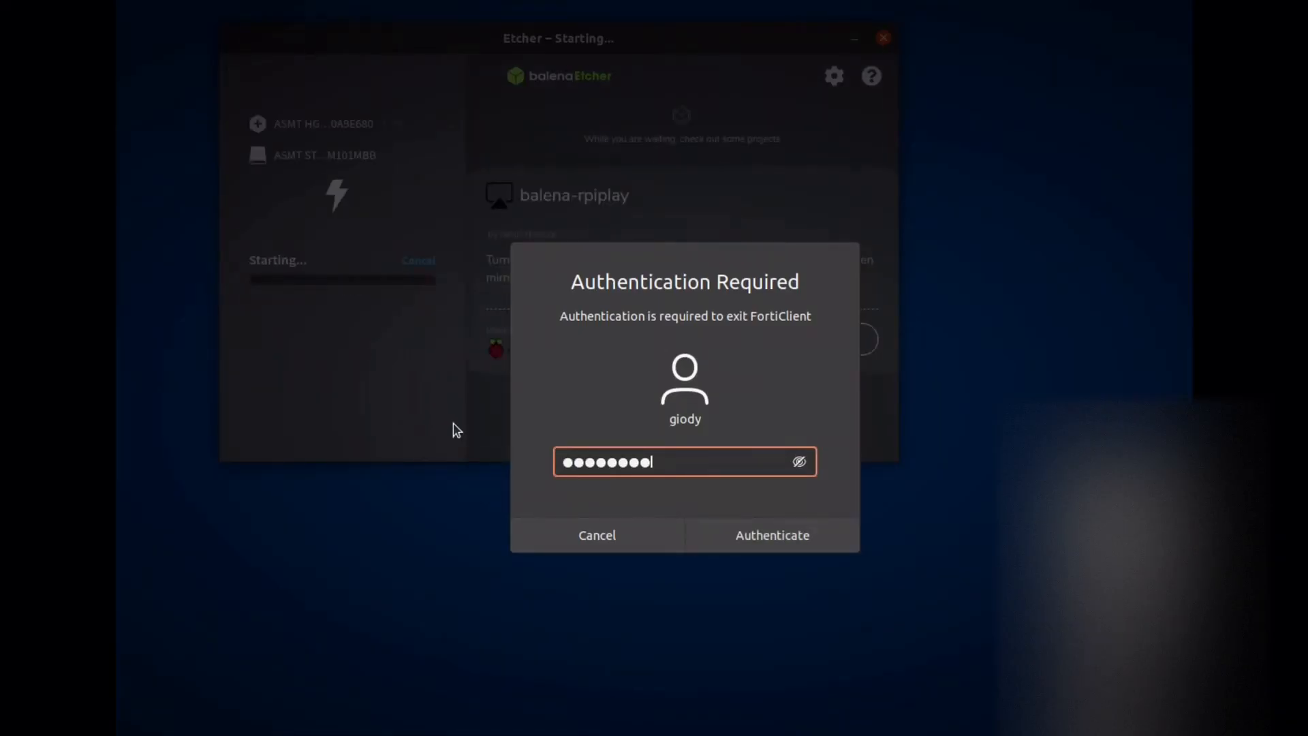
pyautogui.write('password')
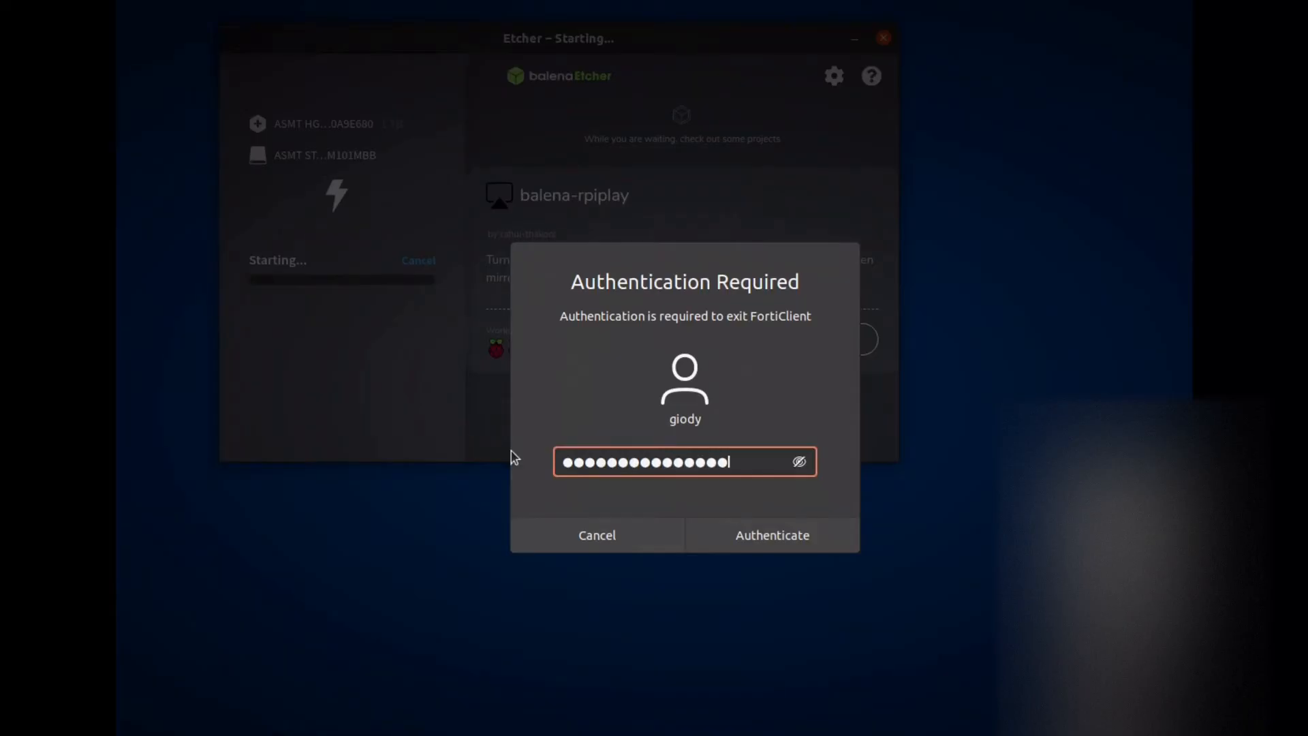
pyautogui.click(770, 535)
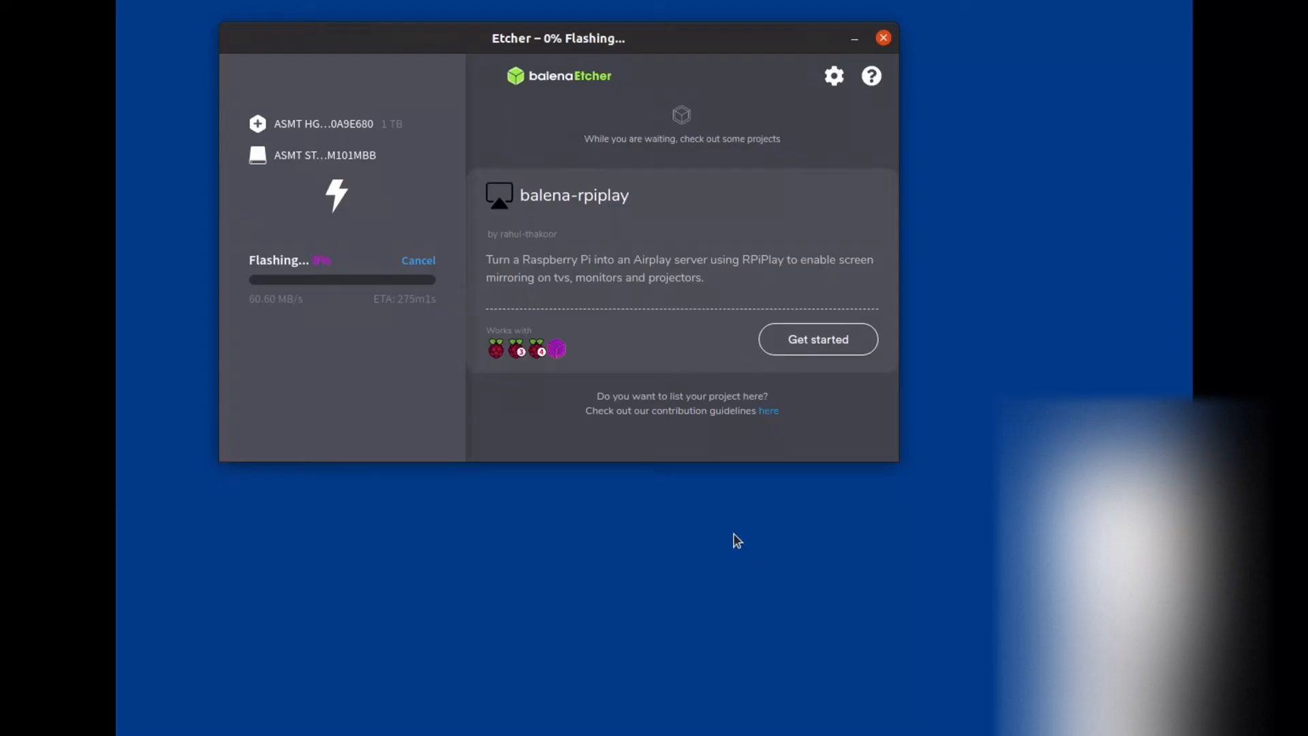
pyautogui.moveTo(226, 276)
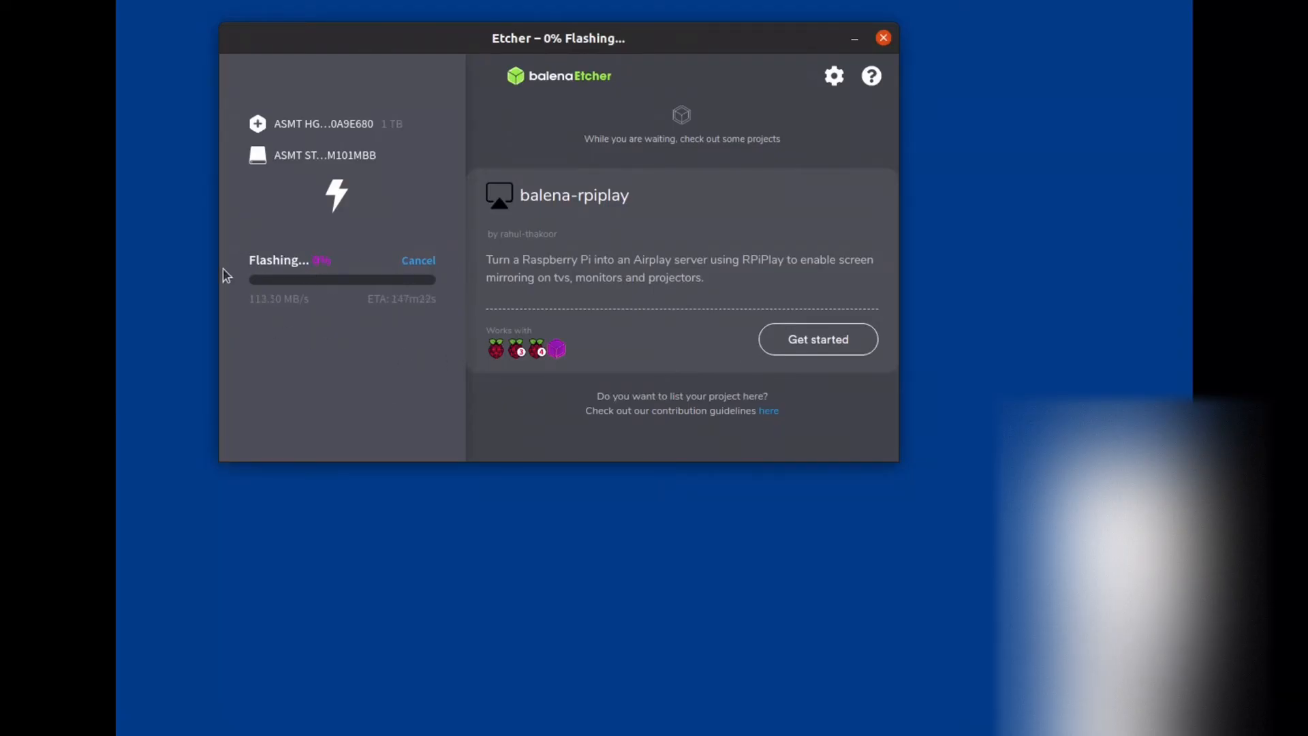
pyautogui.moveTo(849, 389)
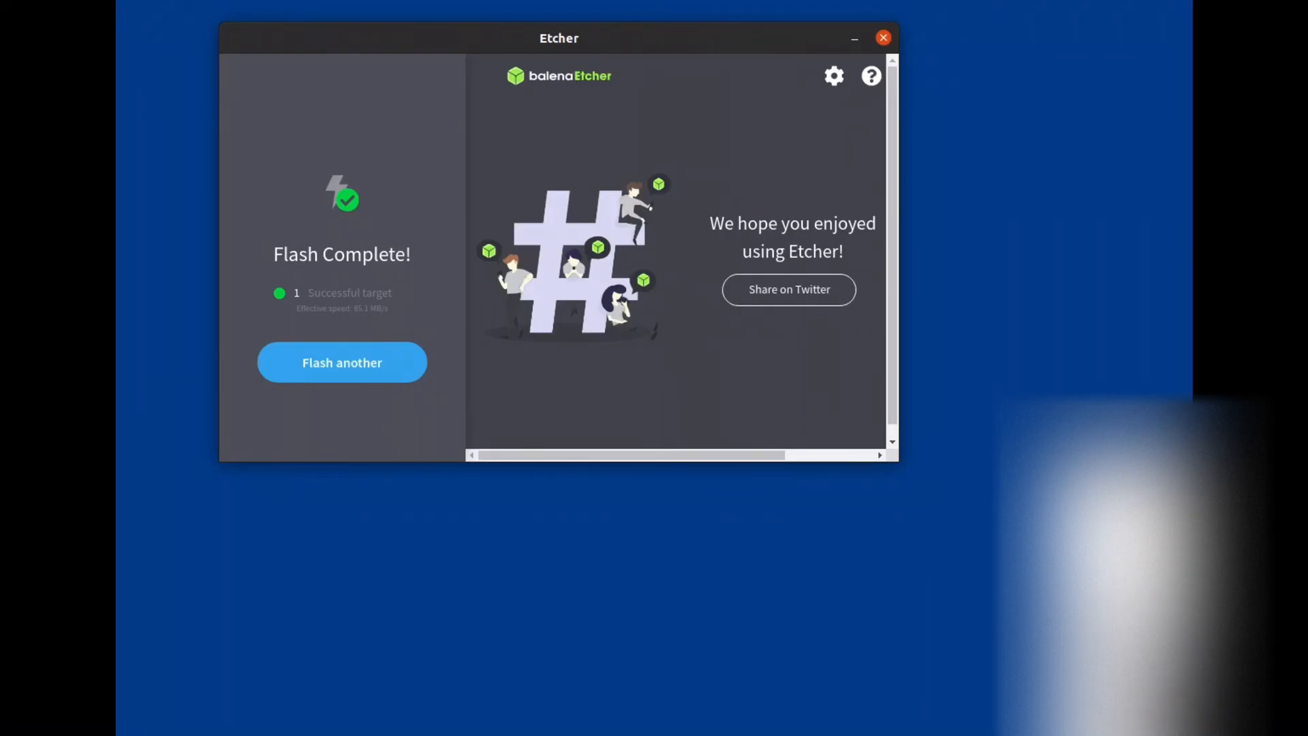
pyautogui.moveTo(723, 211)
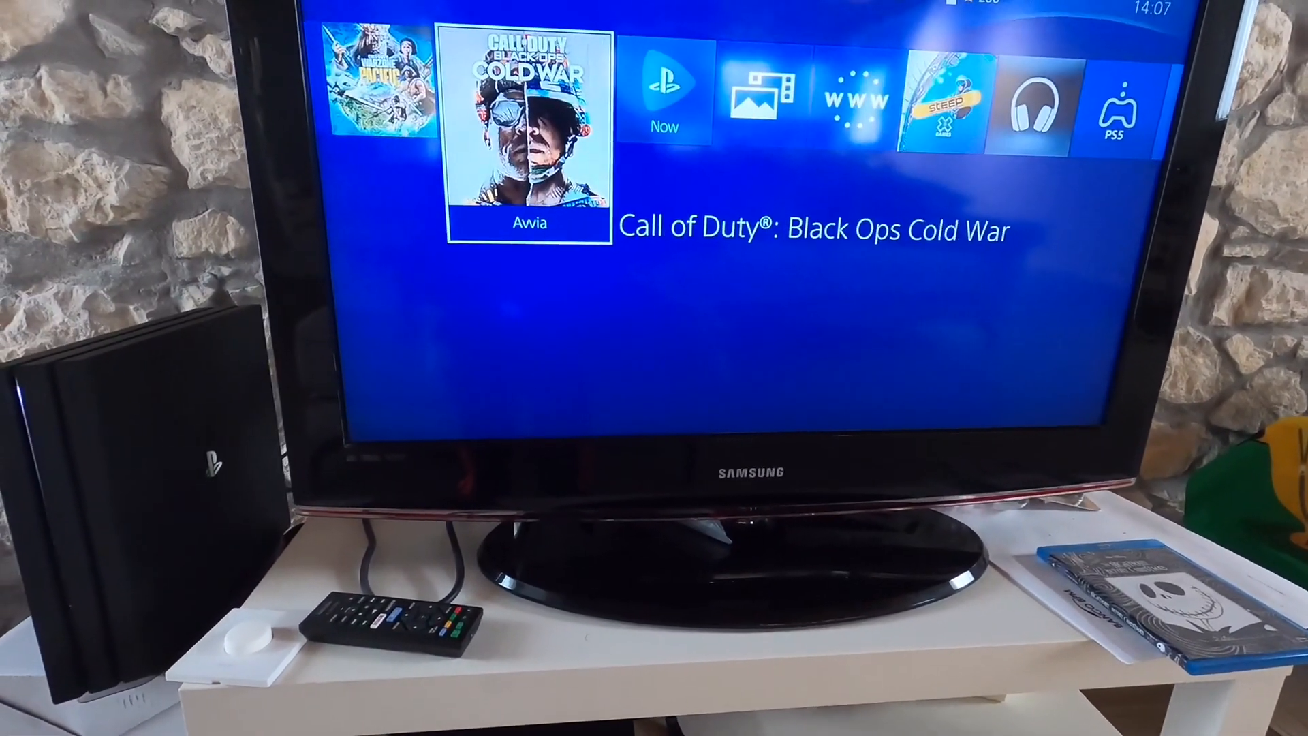
# Browse right across the PS4 home screen tiles to the PlayStation Now tile
pyautogui.hscroll(3)
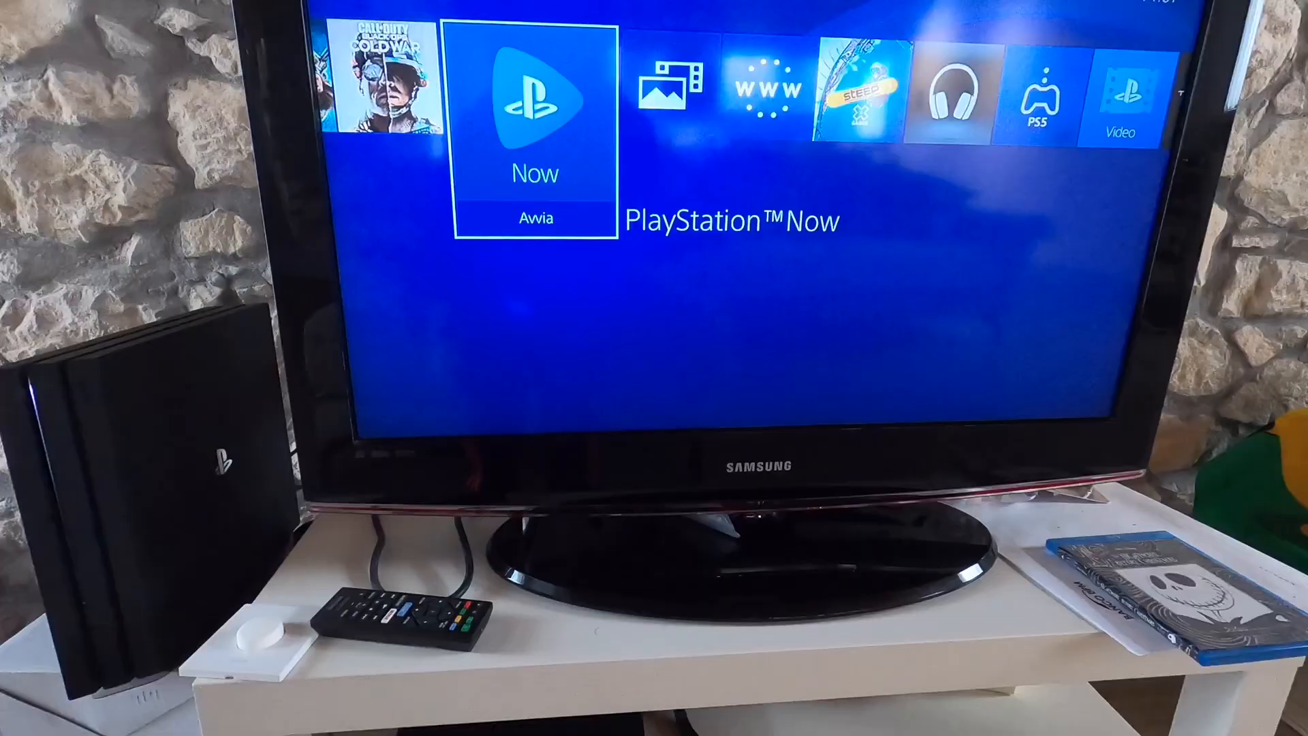